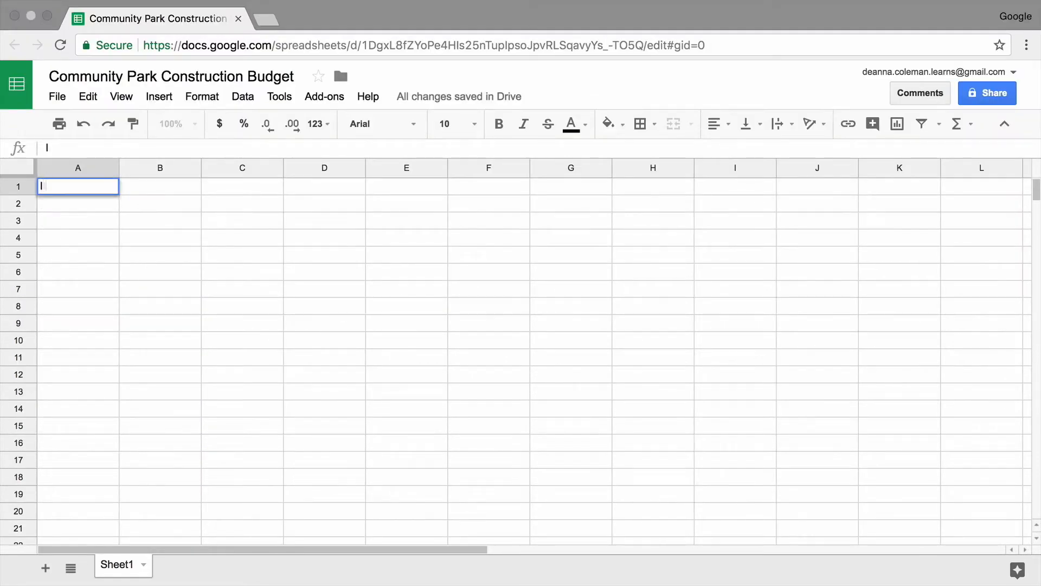
Add headers Items, Estimated Cost, Actual Cost and Net to A1:D1 and bold row 1
text(Items)
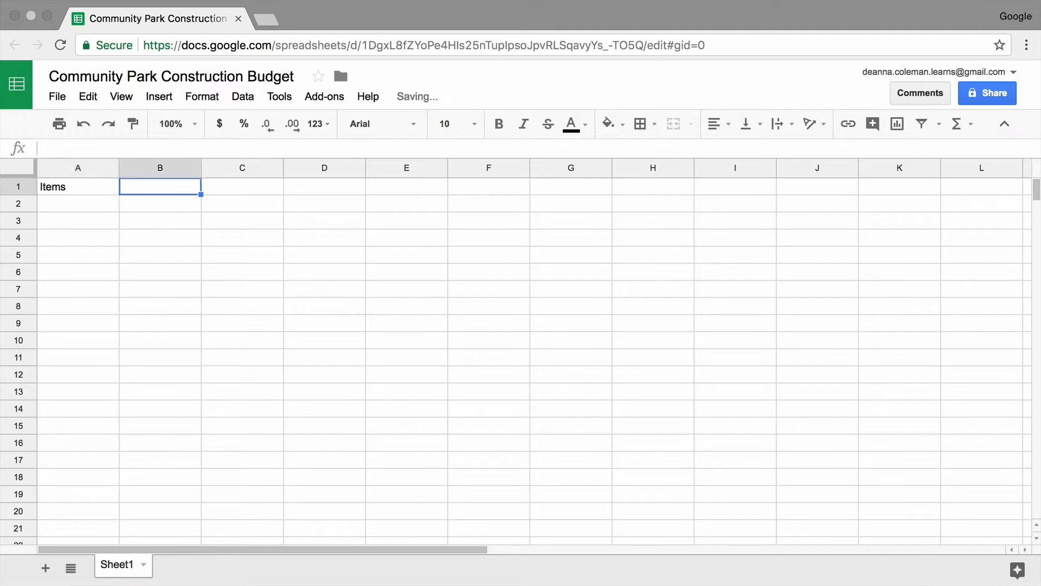
text(Estimated Cost)
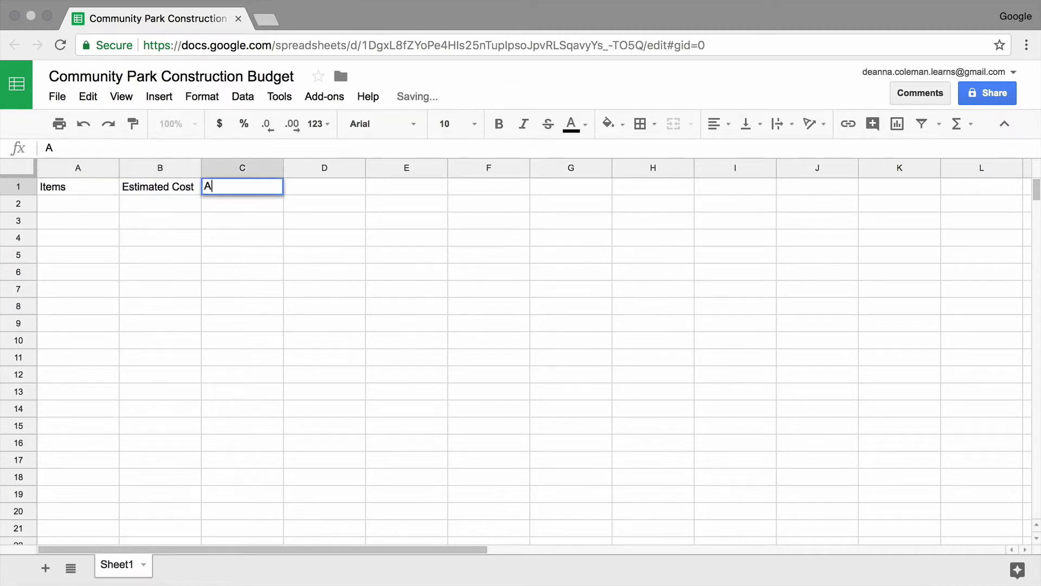
text(ctual Cost)
click(325, 186)
text(Net)
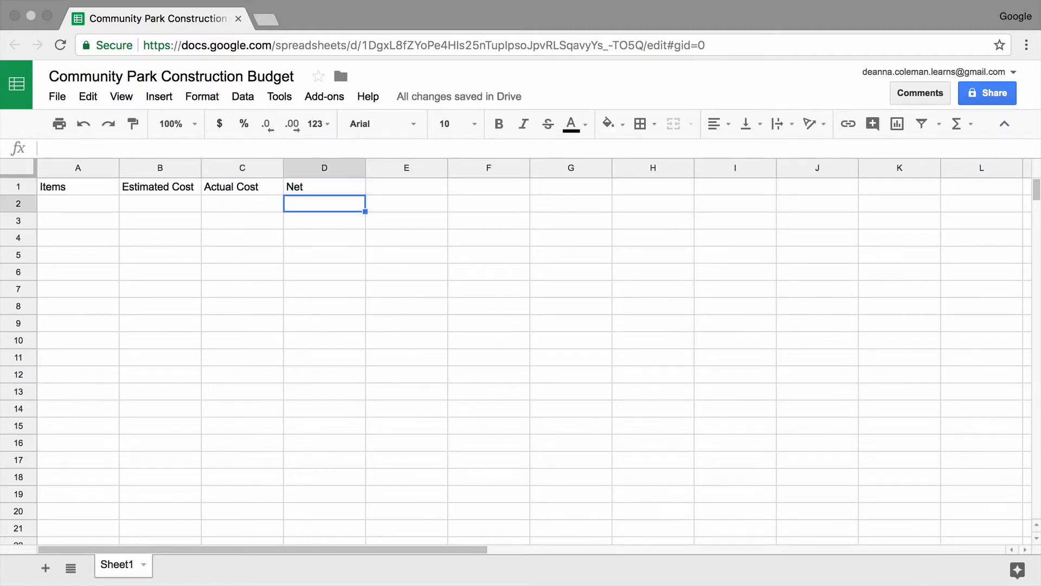
click(18, 186)
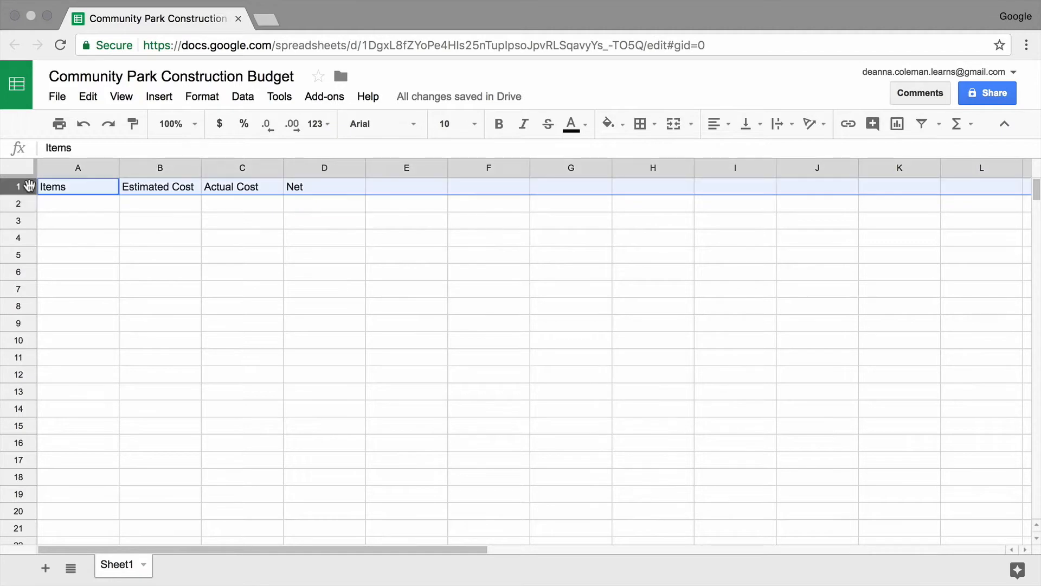
click(499, 124)
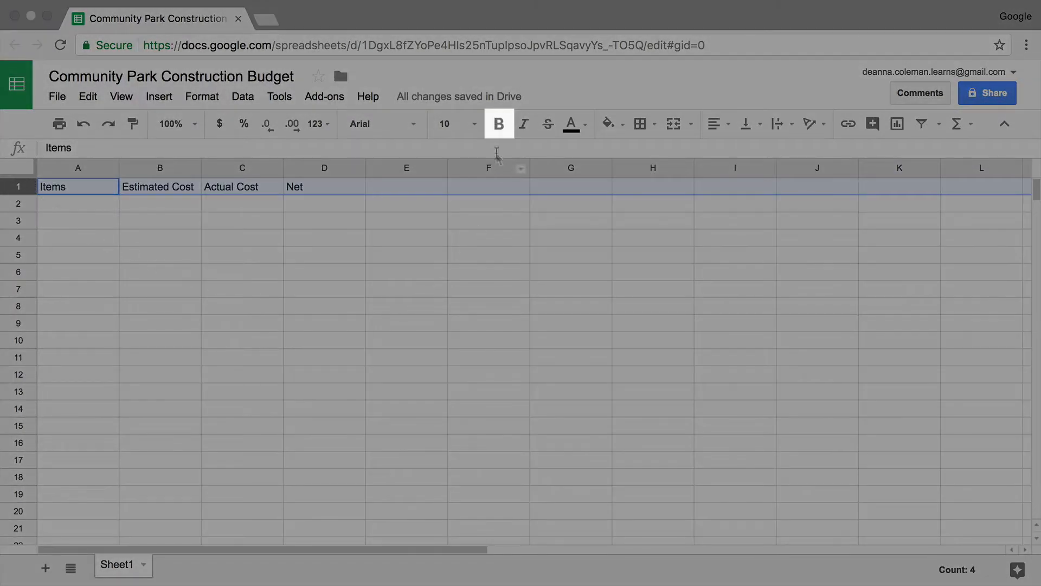
mouse_move(499, 130)
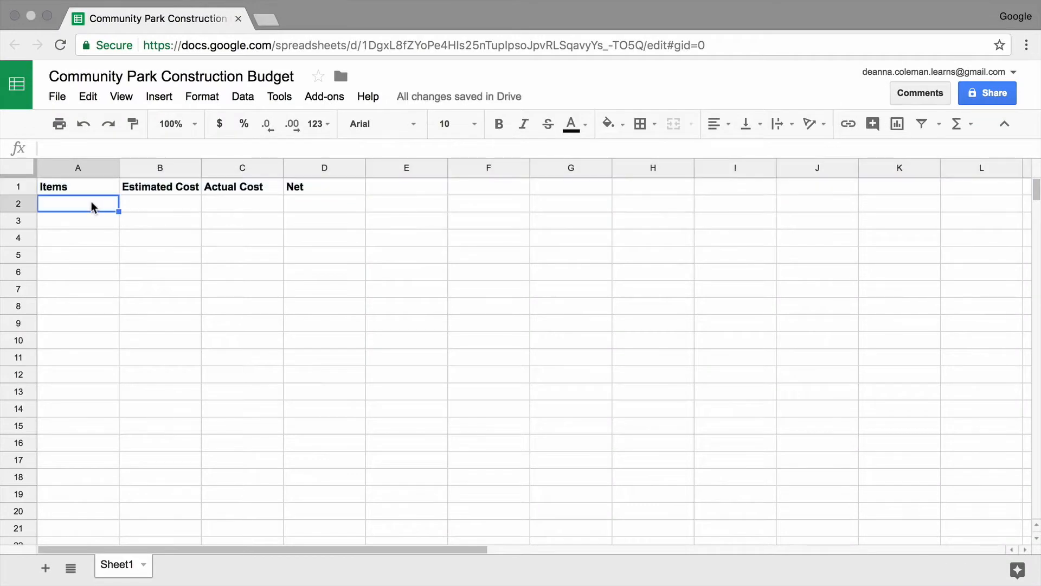
mouse_move(107, 244)
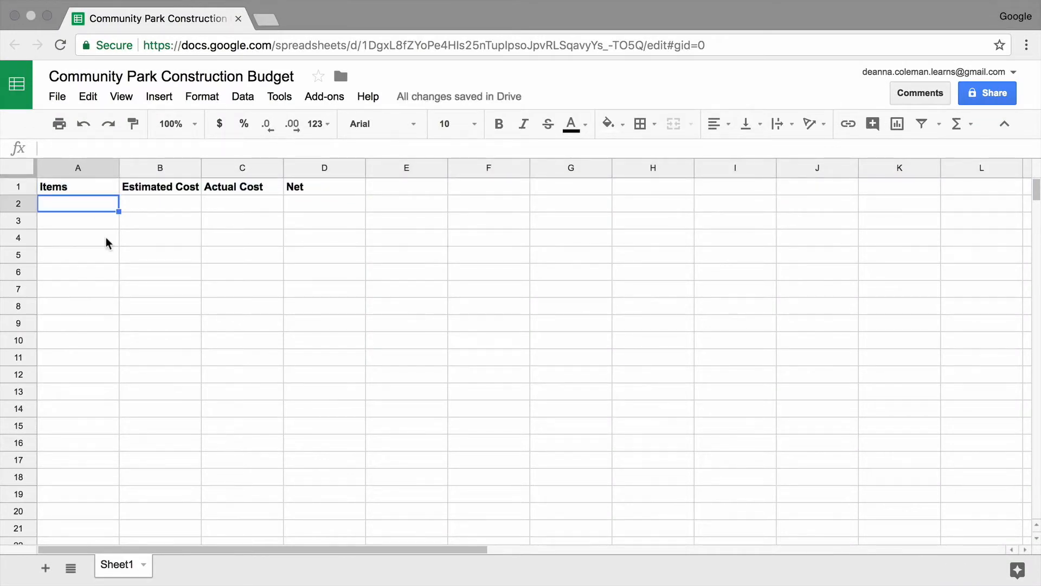
List items from A2: dog park fence, bike path design, picnic tables, tree removal, playground equipment, equipment rental, dog wash area
text(dog park fence)
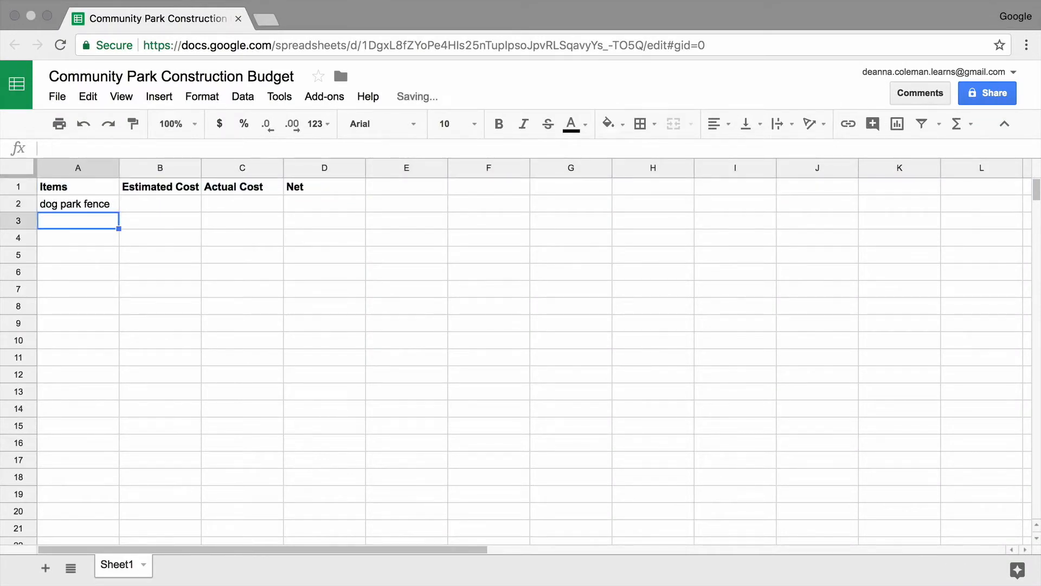
text(bike path design)
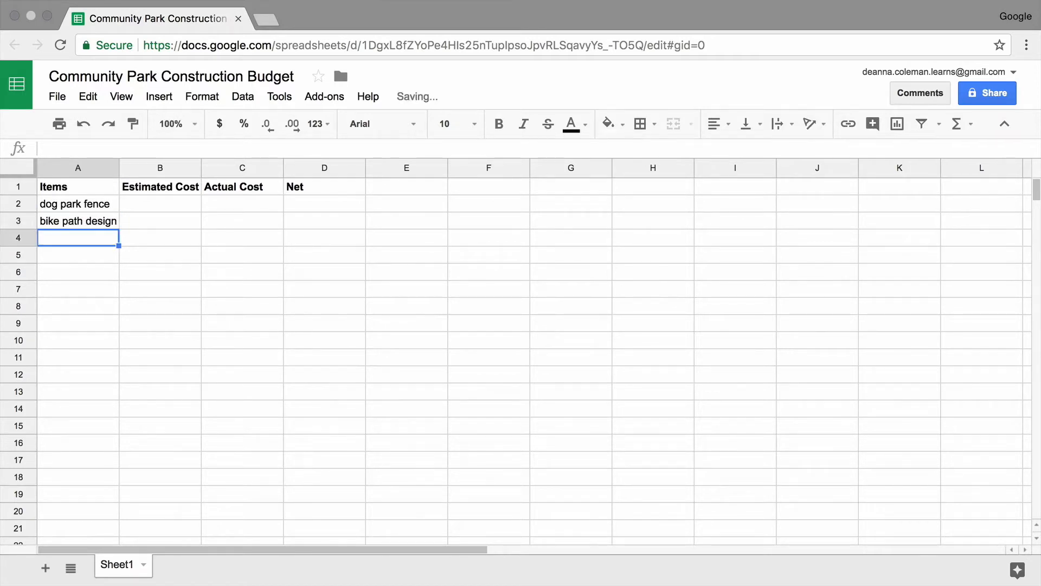
text(picnic tables)
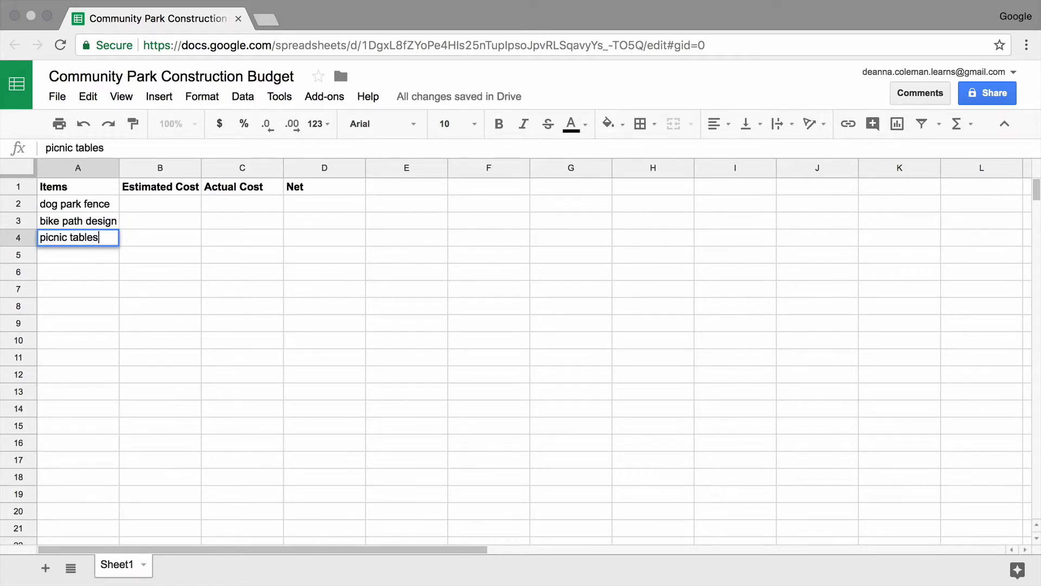
text(tree removal)
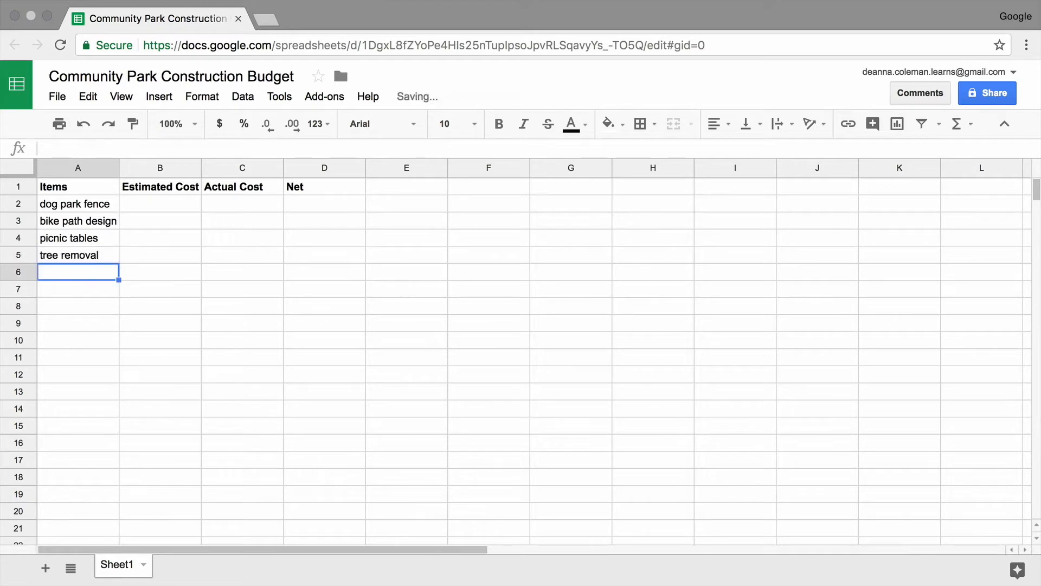
text(plant and shrubs)
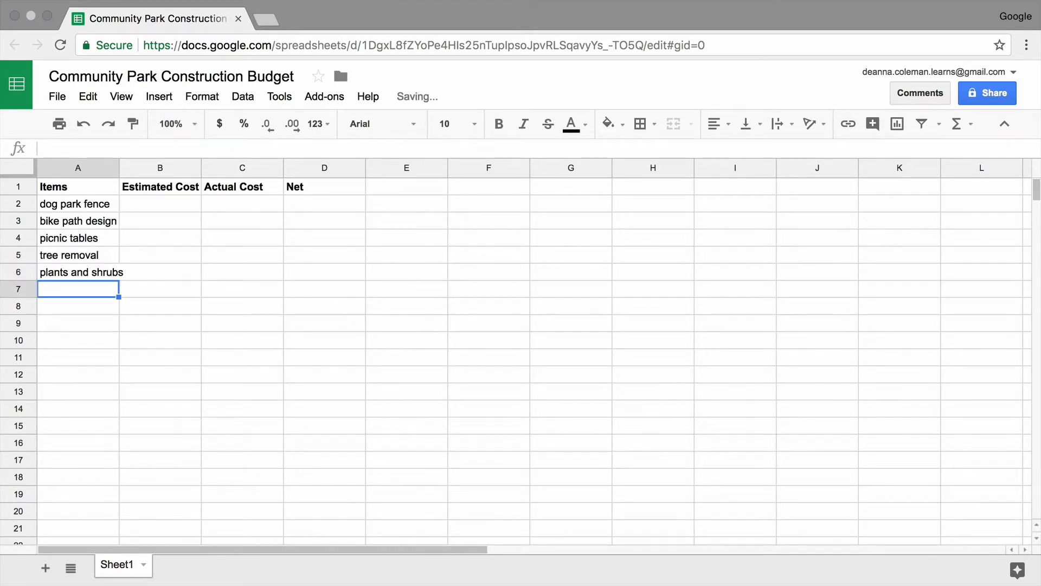
text(playground equipment)
click(78, 306)
text(restrooms)
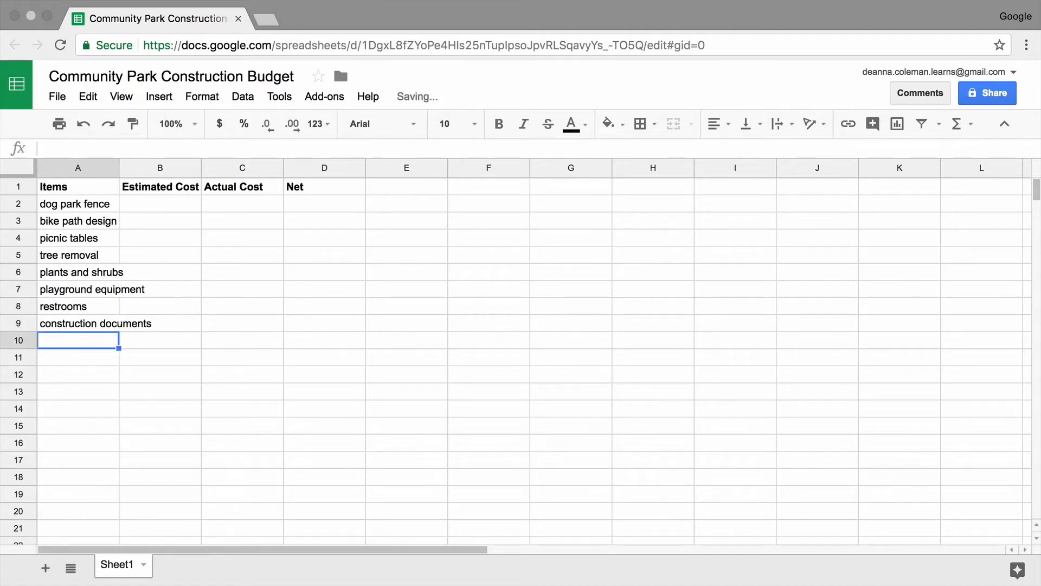
text(equipment rental)
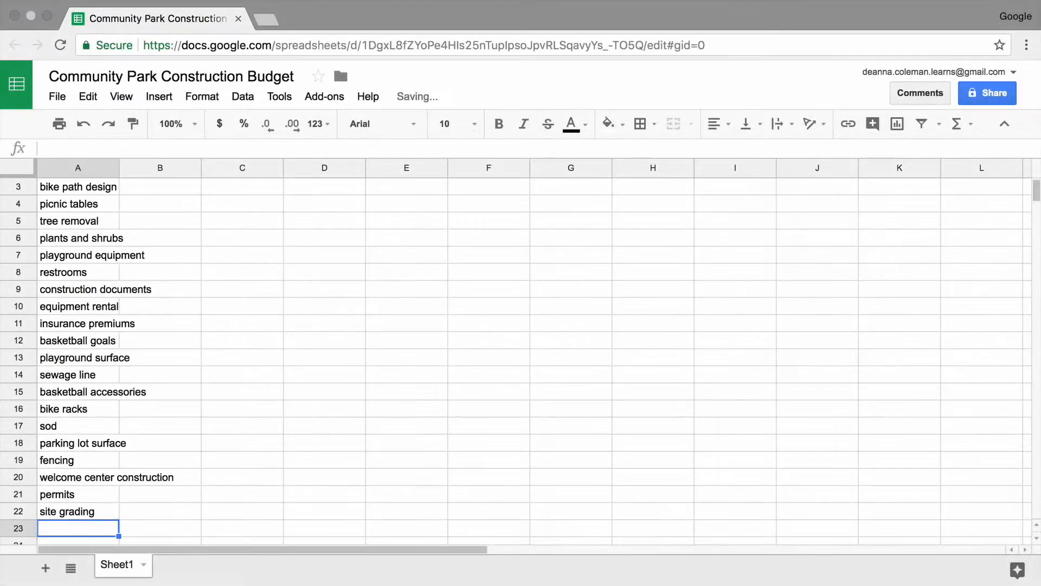
text(dog wash area)
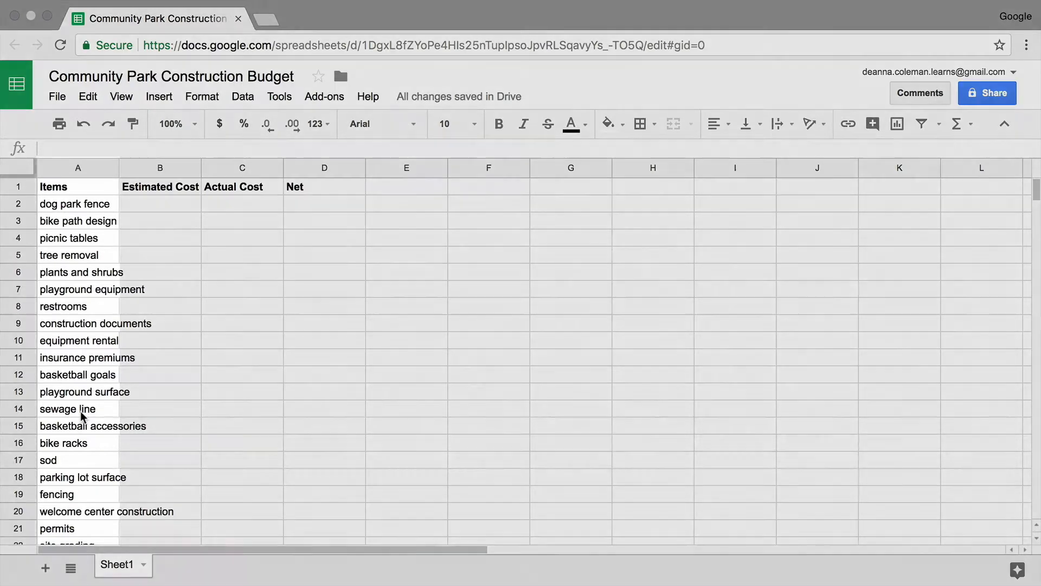
Widen column A and set its text wrapping to Wrap
click(78, 168)
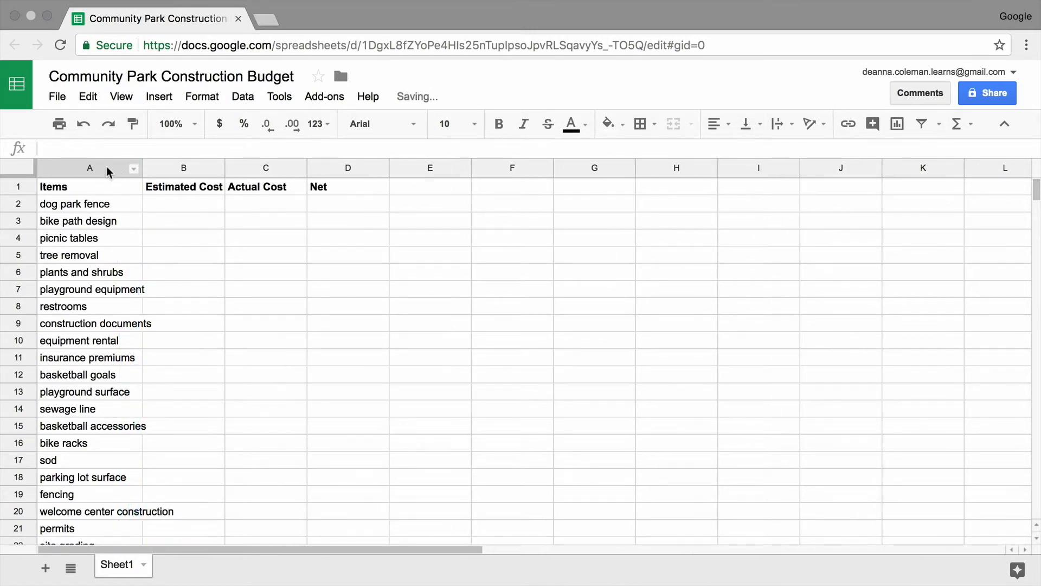
click(89, 167)
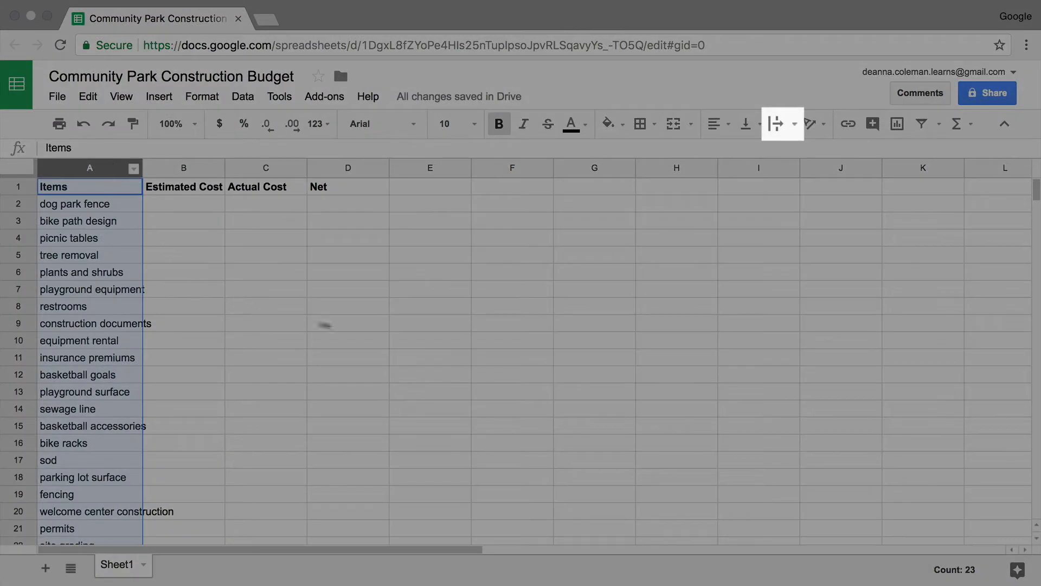
mouse_move(778, 124)
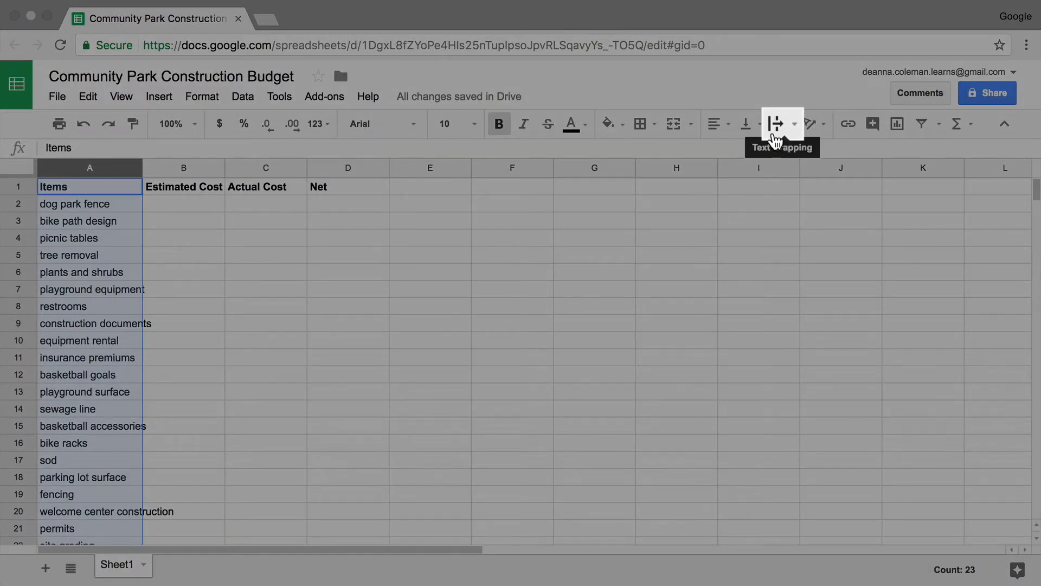
click(777, 124)
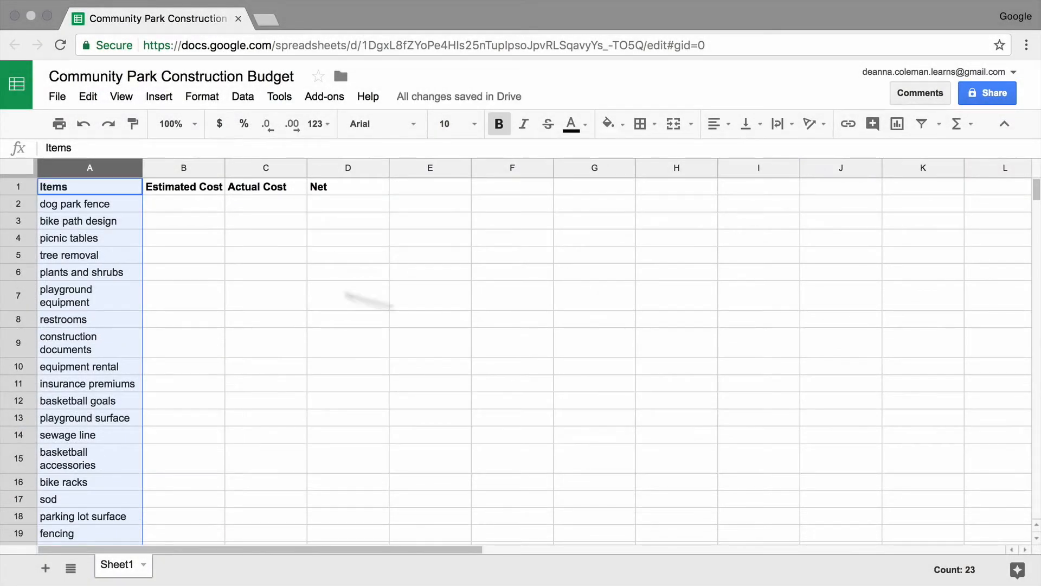
click(184, 204)
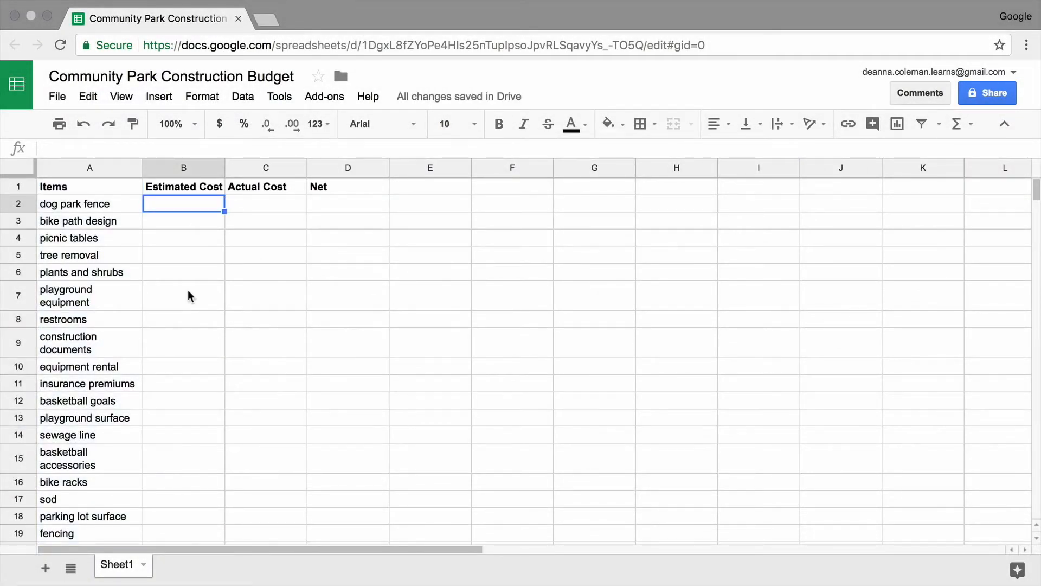
click(17, 186)
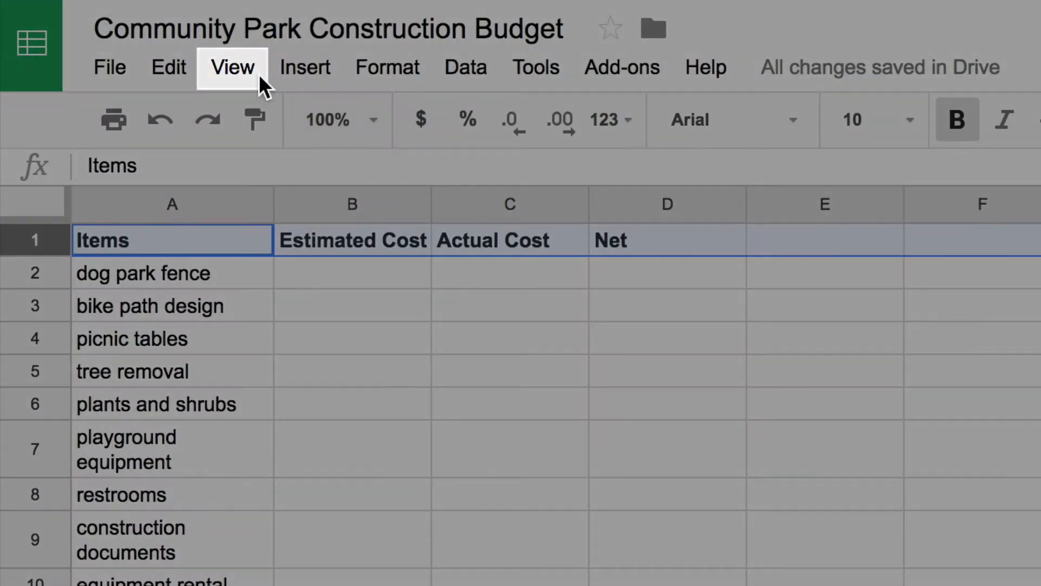
Freeze row 1 and column A through View > Freeze
click(231, 67)
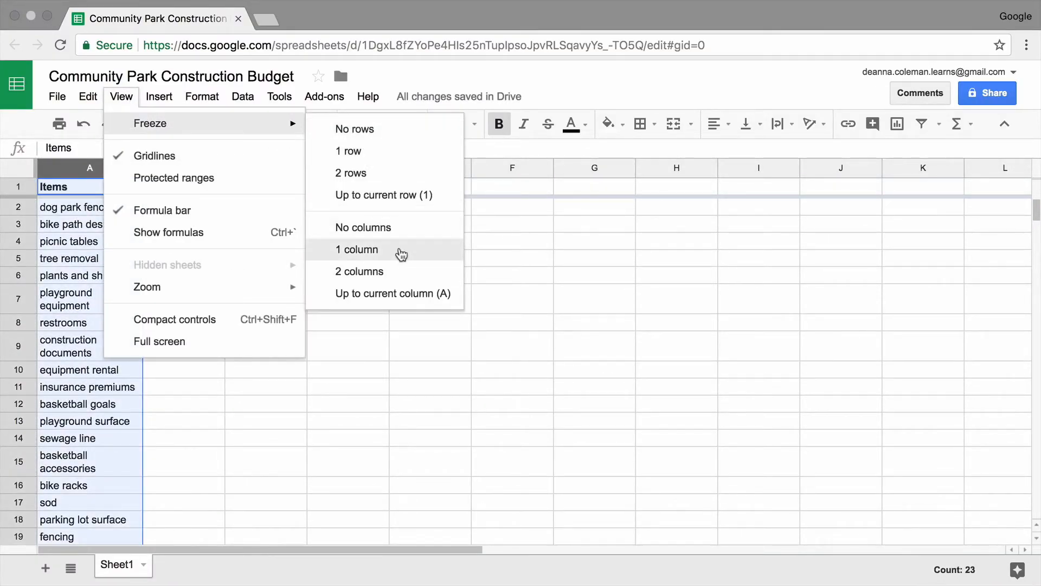
click(356, 249)
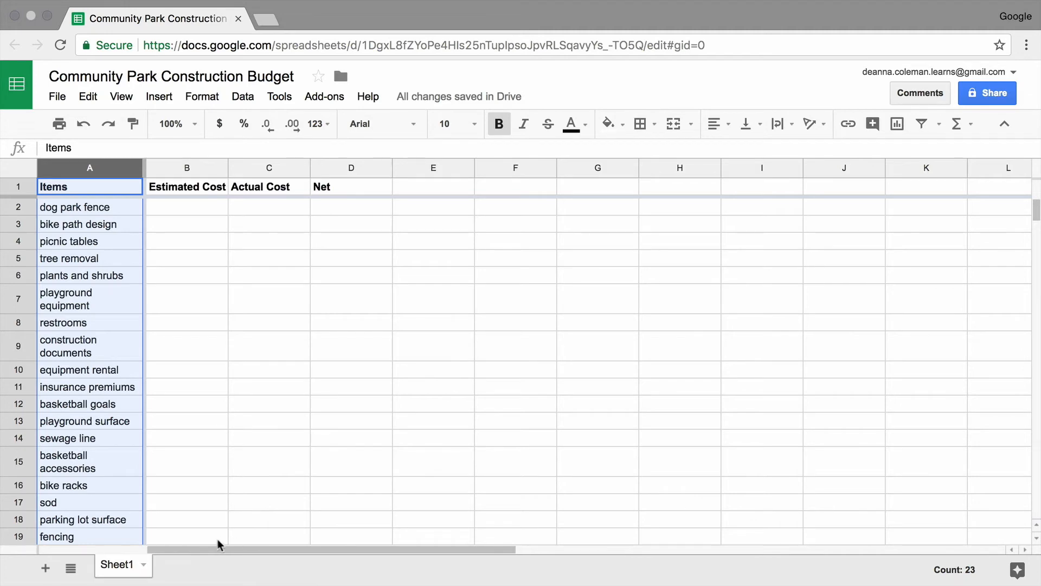
click(186, 206)
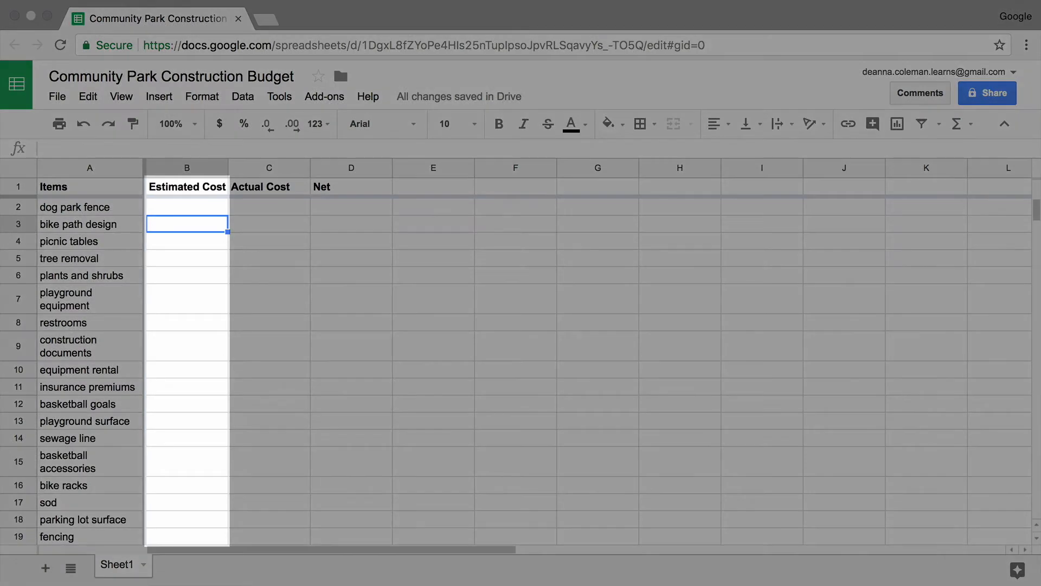
Enter estimated costs in B3:B7, such as 11035 and 1259, then open a new browser tab
text(11035)
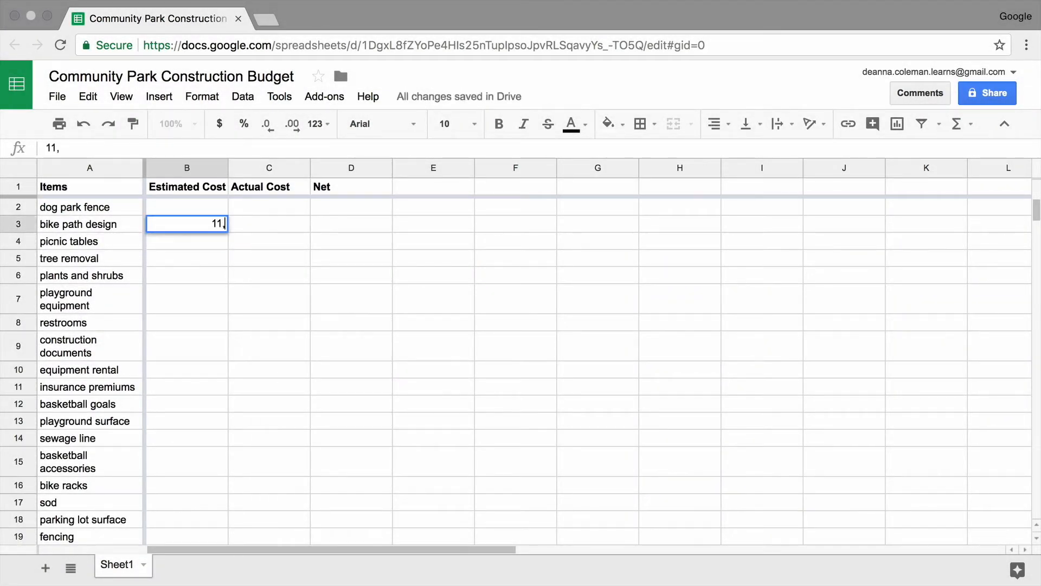
text(3,500)
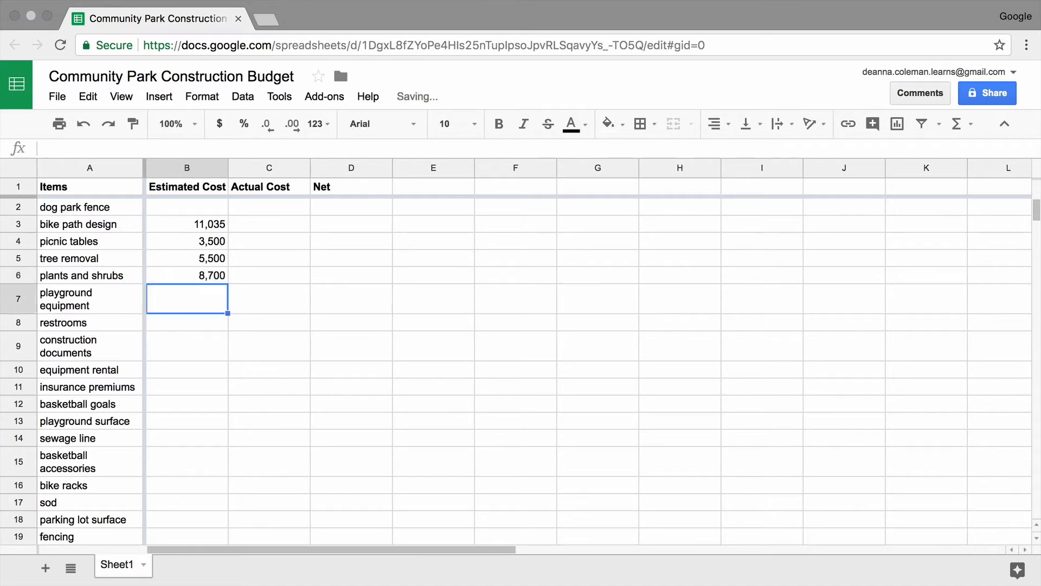
text(3,700)
click(187, 322)
text(8)
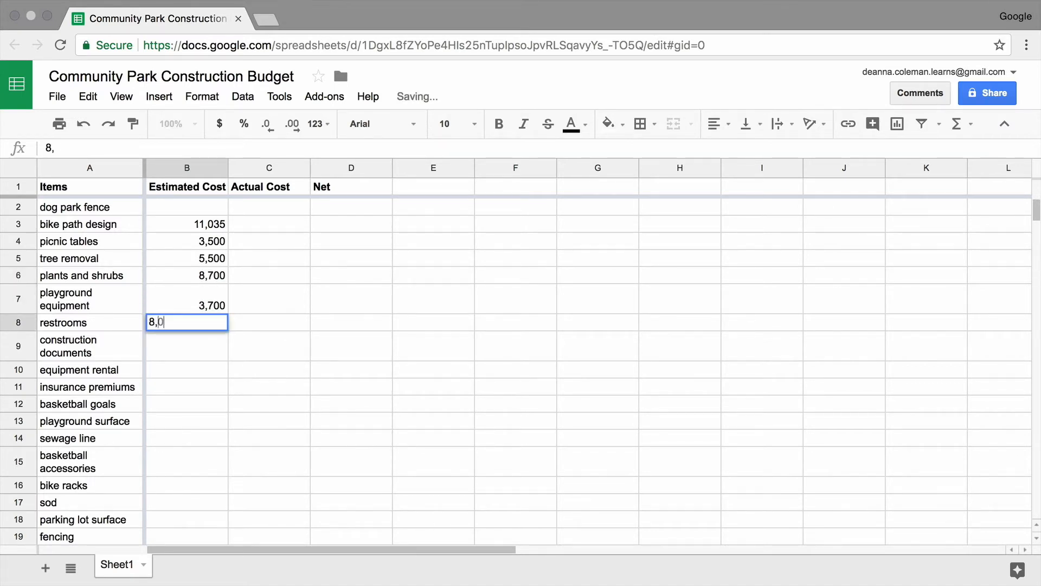
text(1259)
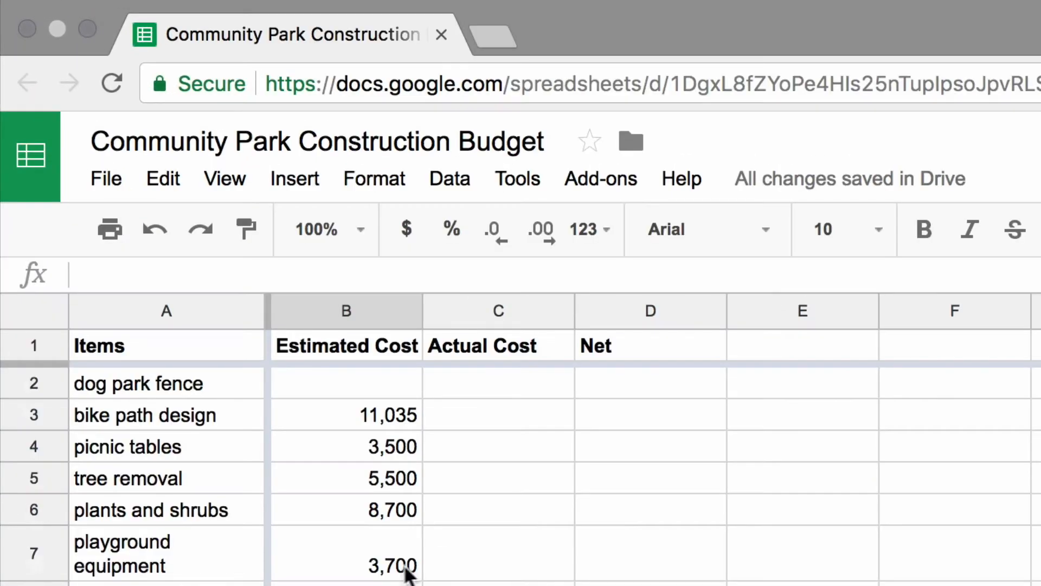
click(492, 35)
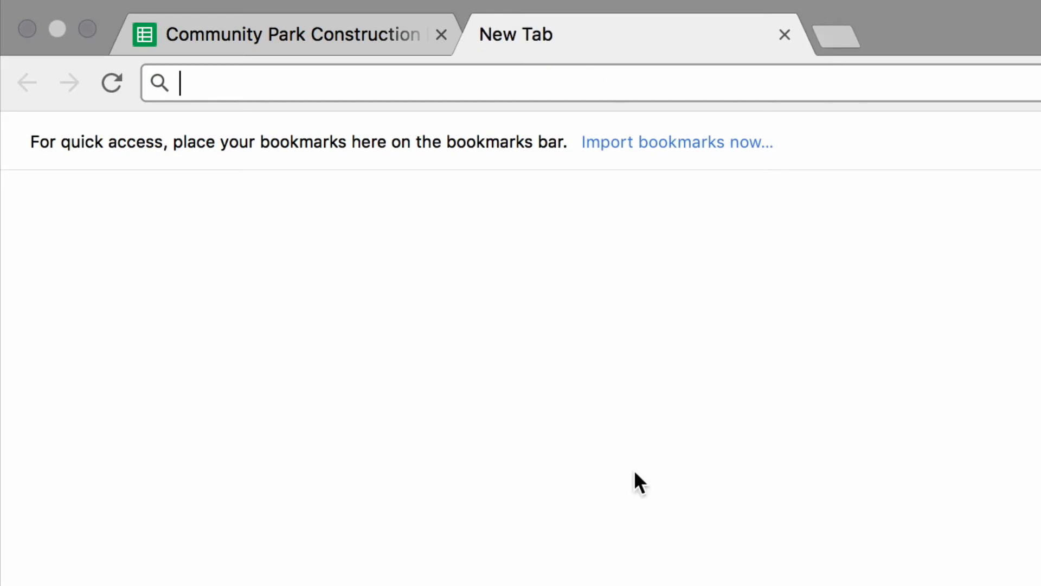
Search Google for 'dog park construction' and scroll through the results
text(google.com)
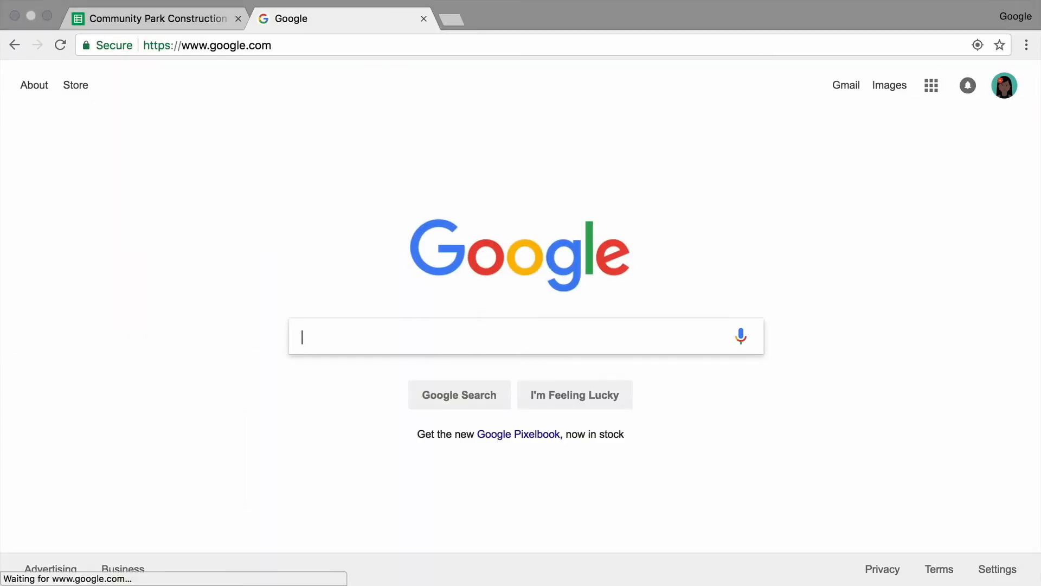
text(dog park construction)
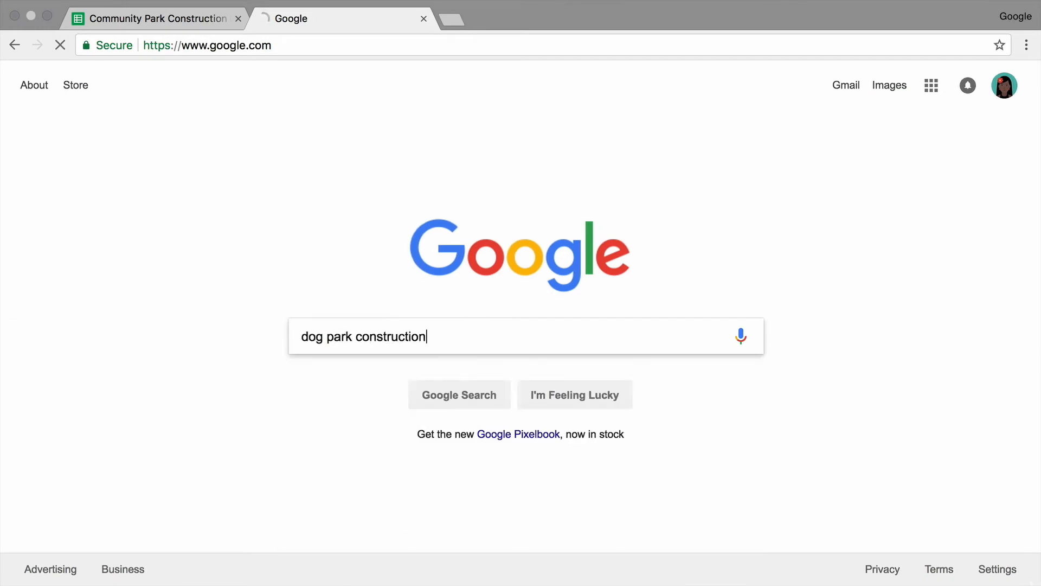
key(Enter)
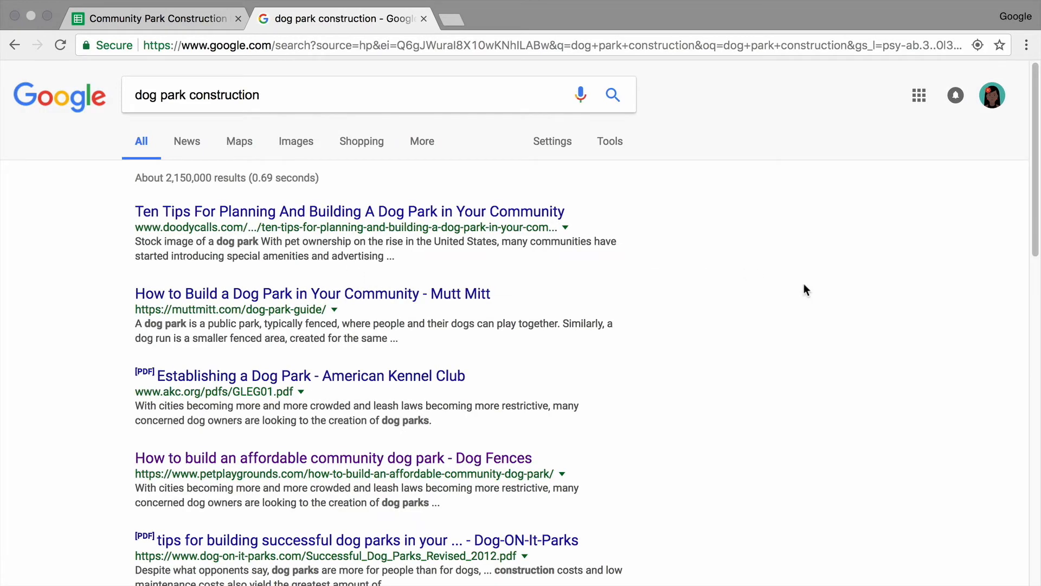
scroll(down, 3)
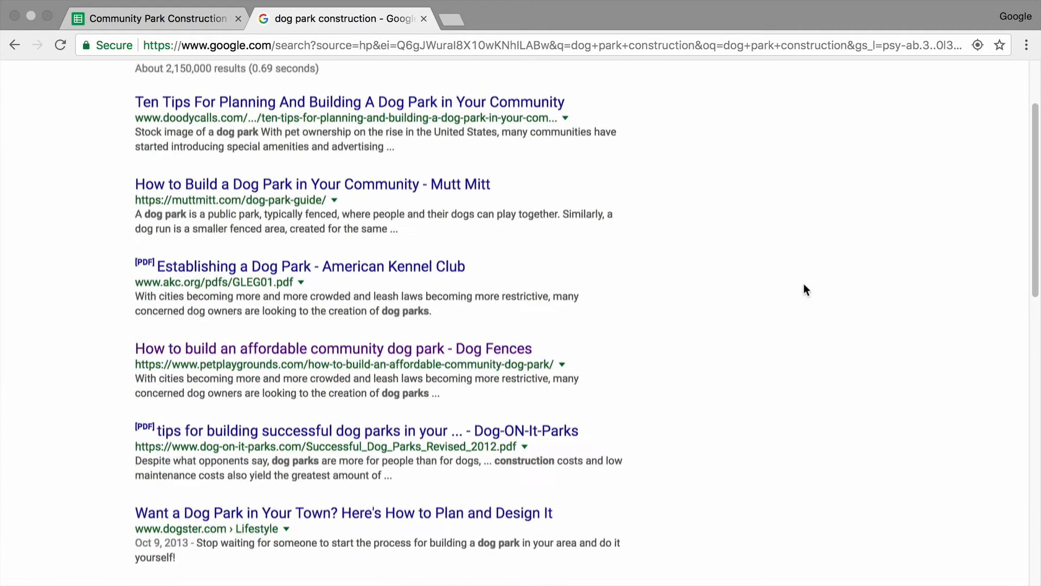
scroll(down, 3)
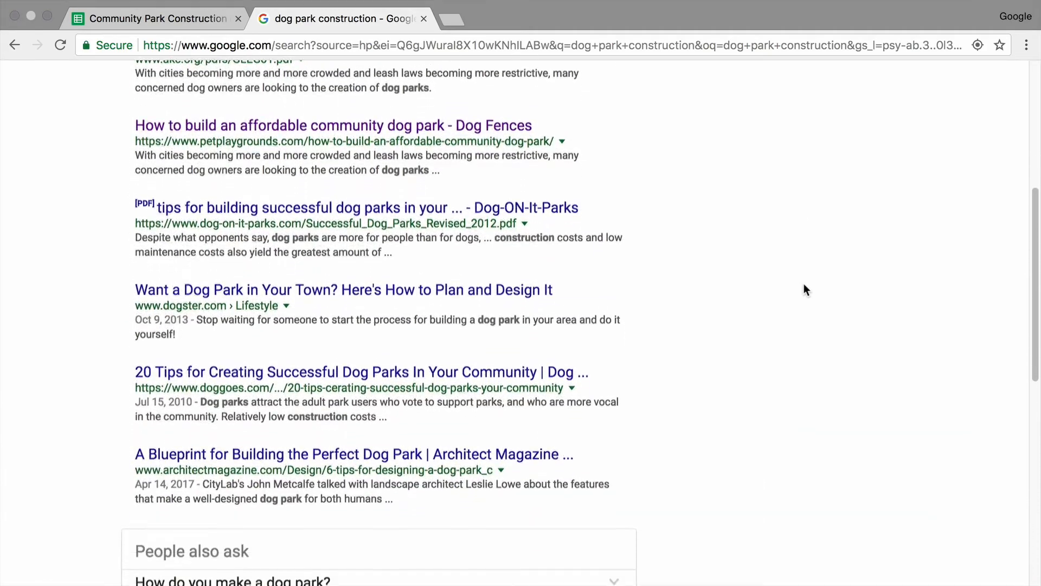
scroll(down, 3)
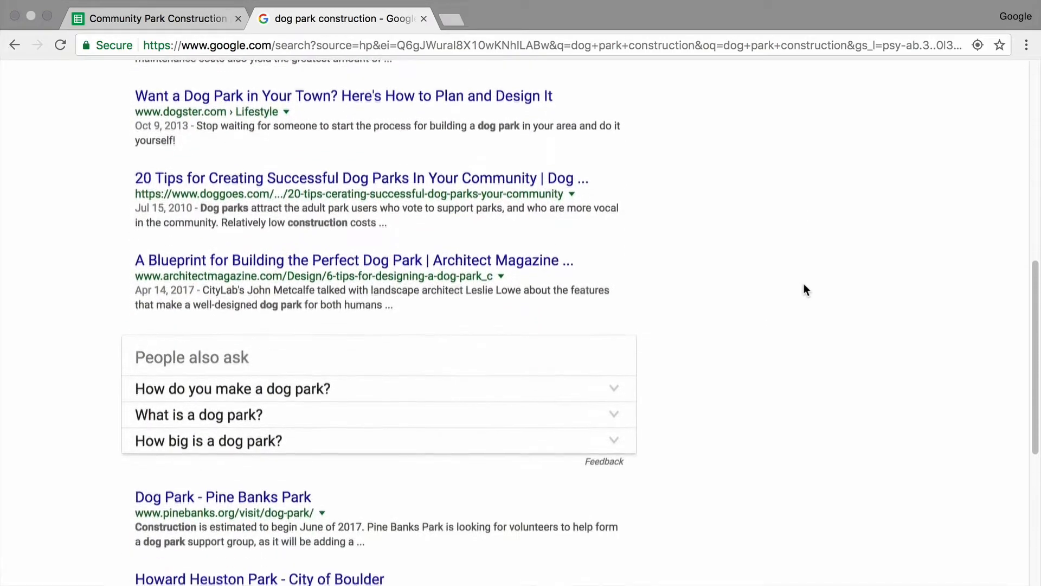
scroll(down, 3)
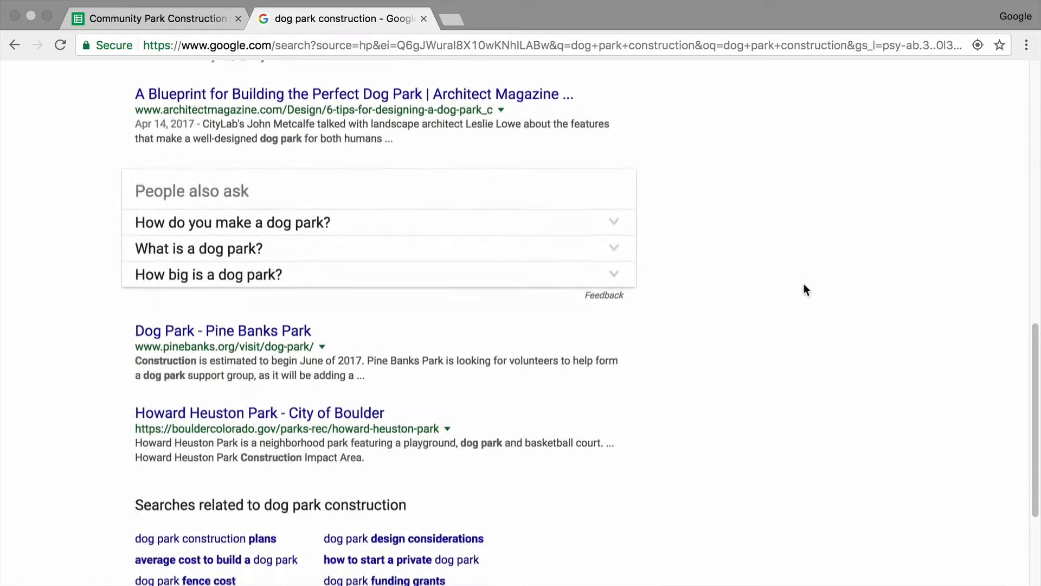
scroll(down, 3)
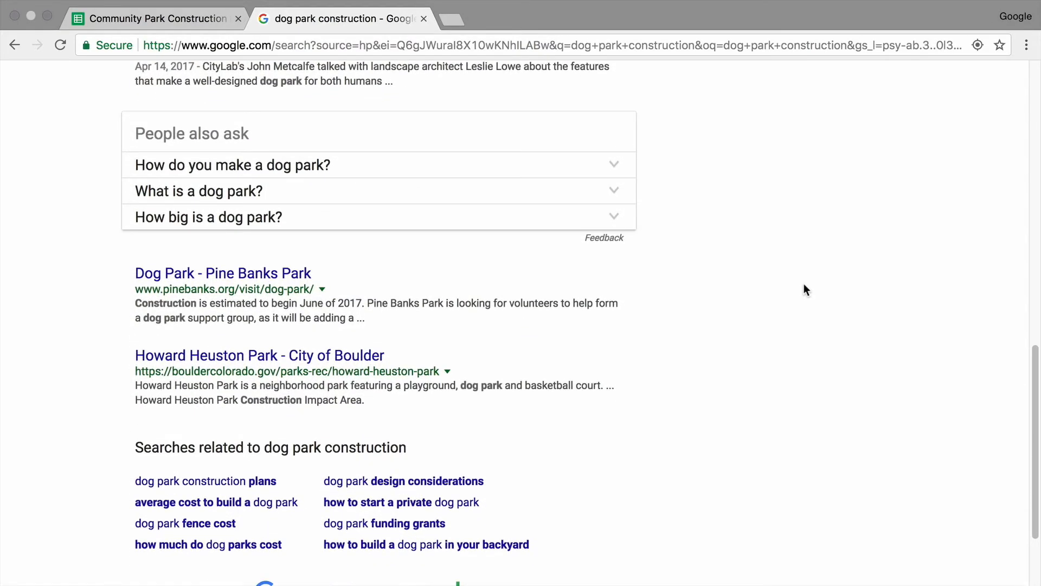
scroll(up, 3)
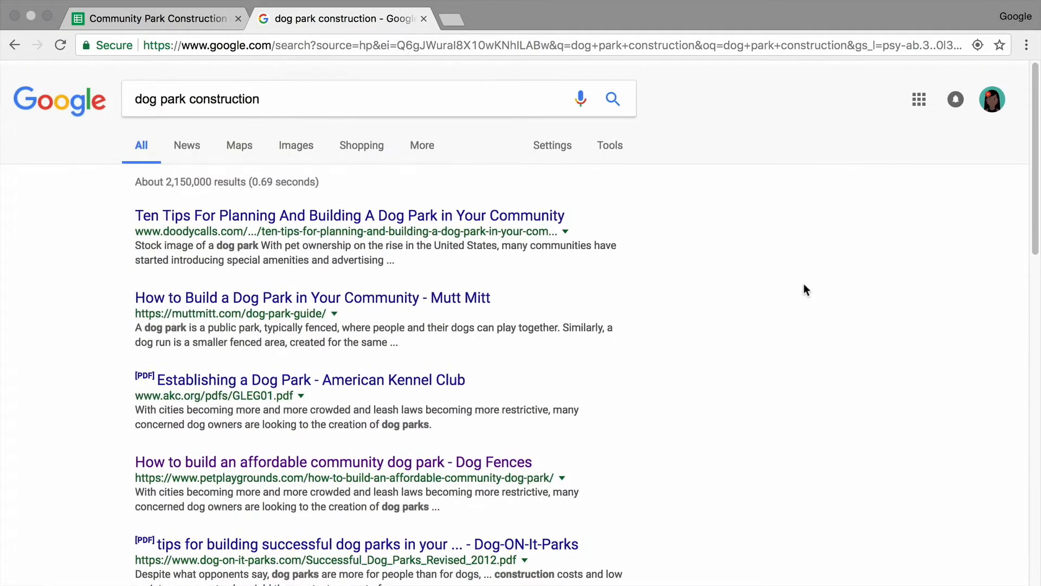
click(264, 95)
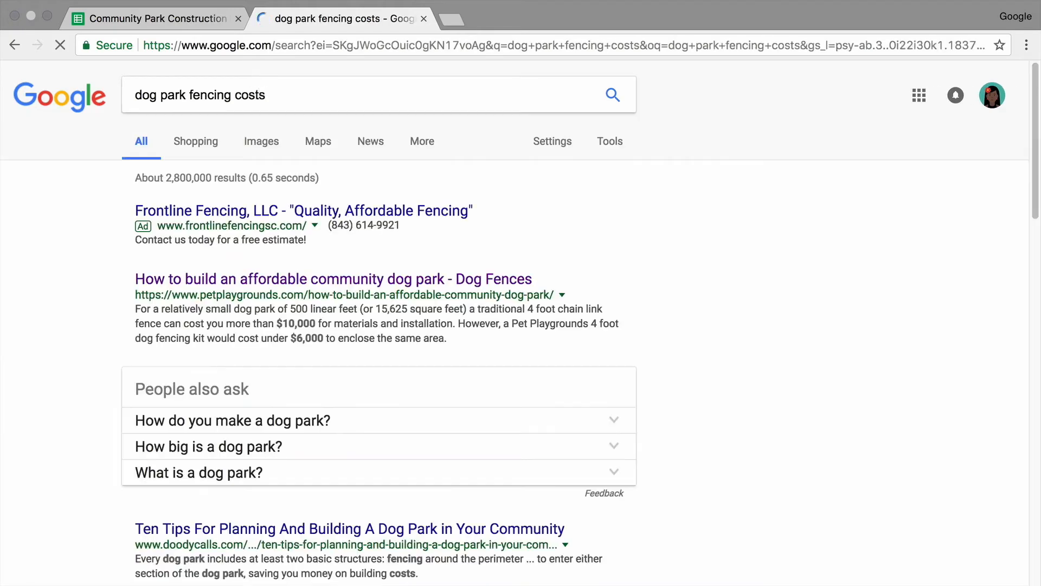
Scroll down the dog park fencing cost results
scroll(down, 3)
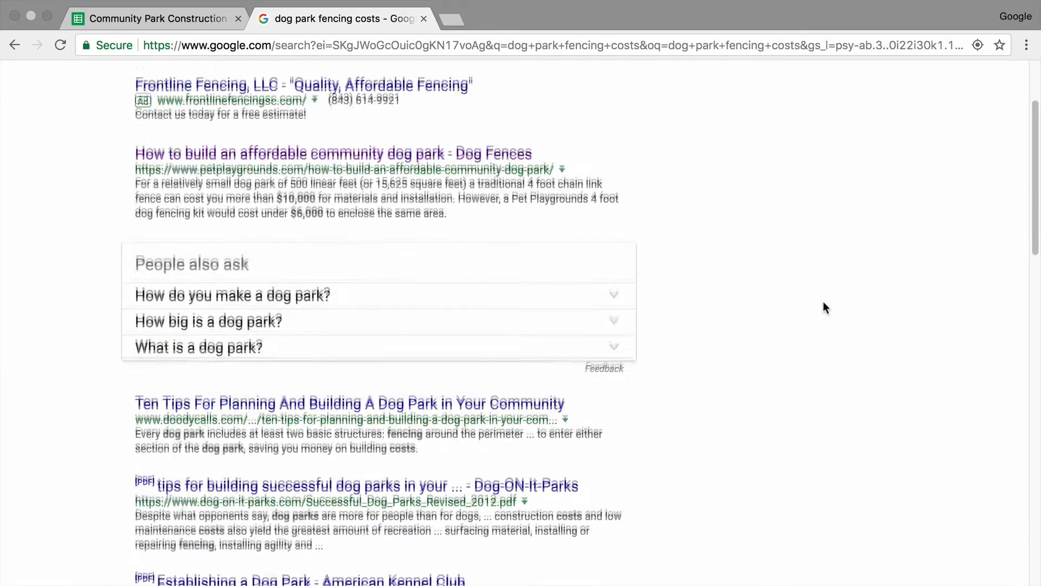
scroll(down, 3)
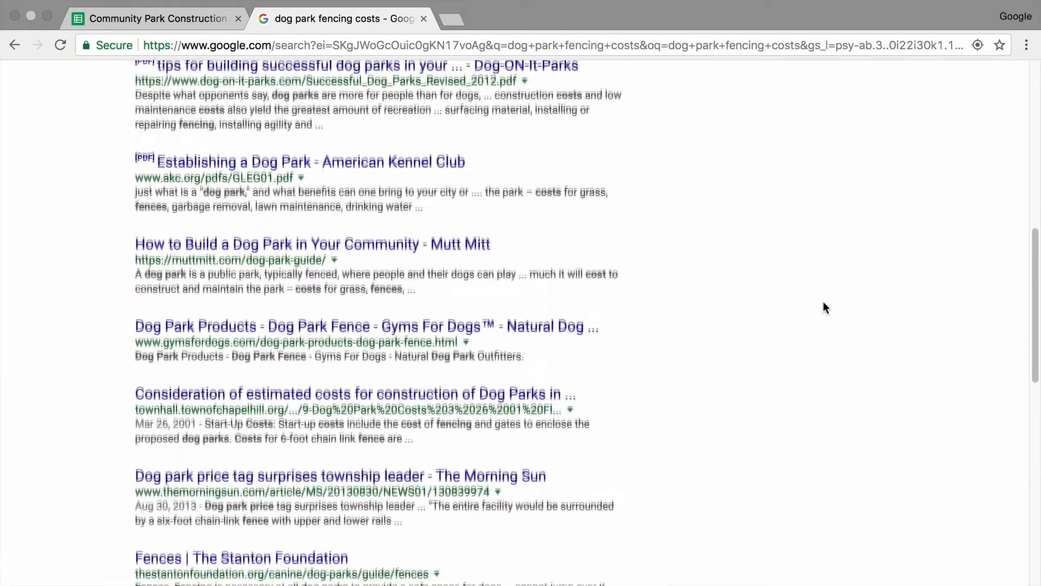
Open the Chapel Hill dog park cost memo and scroll down to its cost summary
click(365, 393)
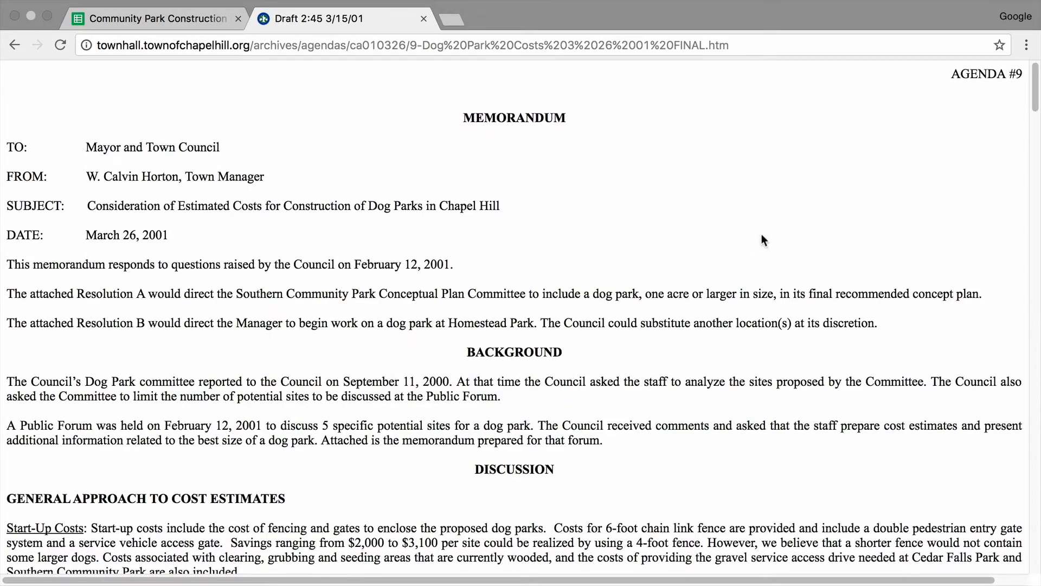
scroll(down, 3)
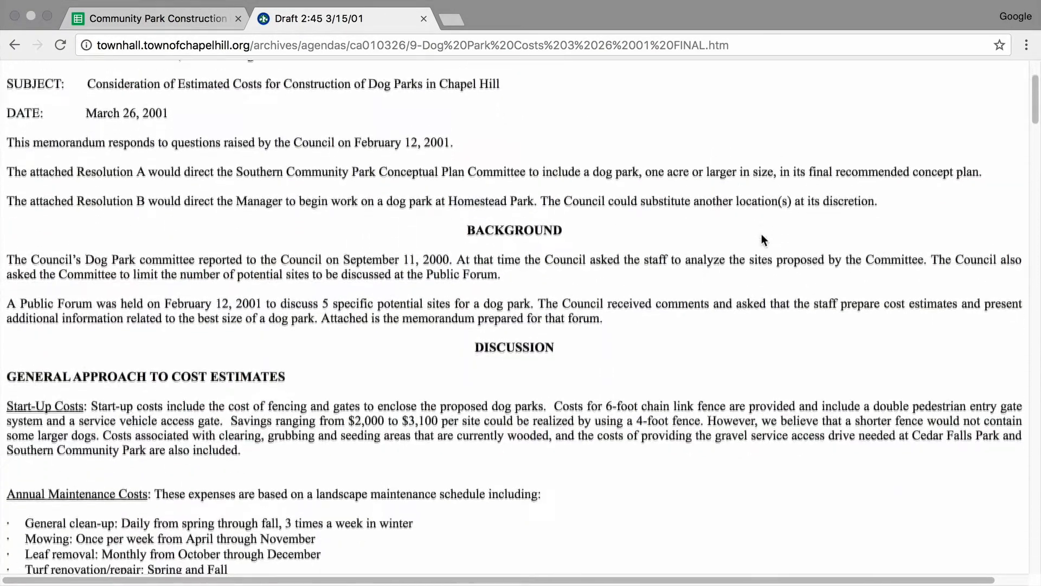
scroll(down, 3)
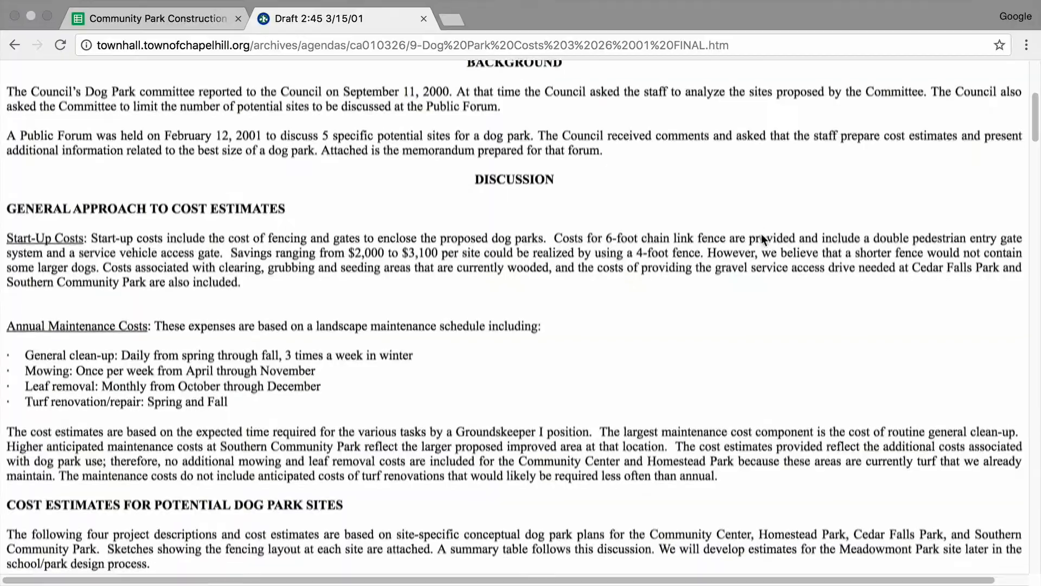
scroll(down, 3)
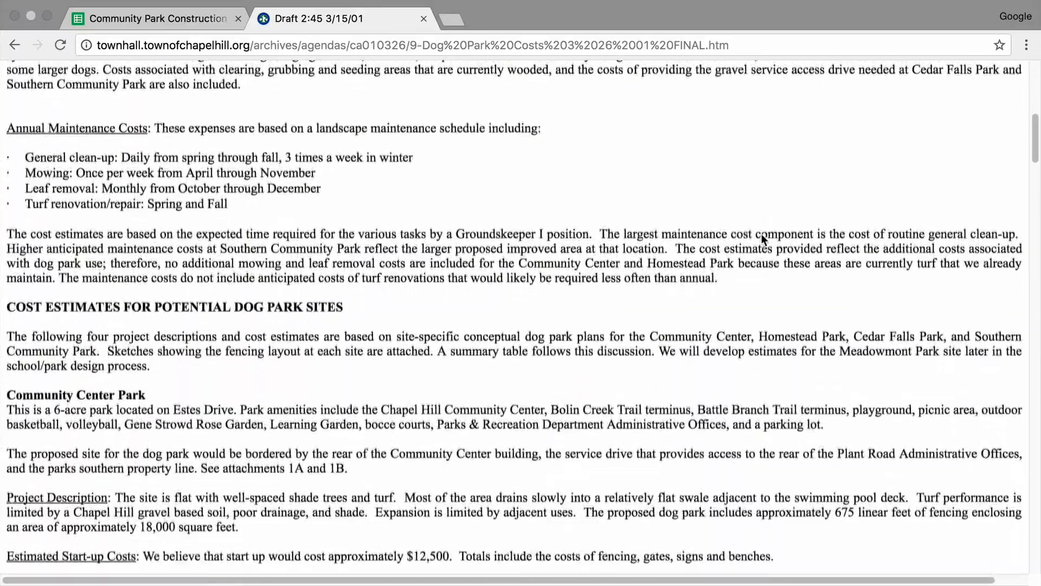
scroll(down, 3)
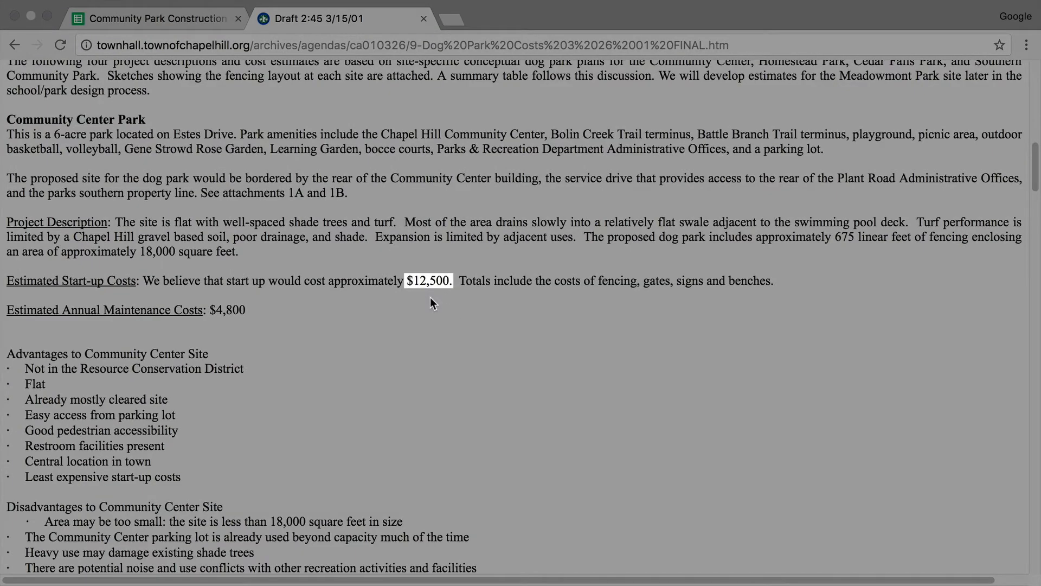
scroll(down, 3)
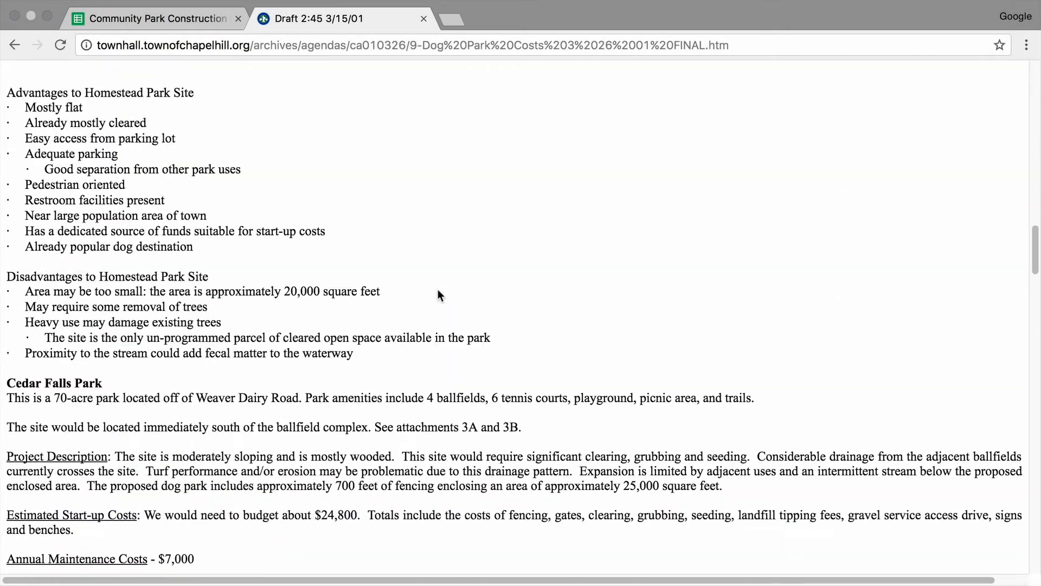
scroll(down, 3)
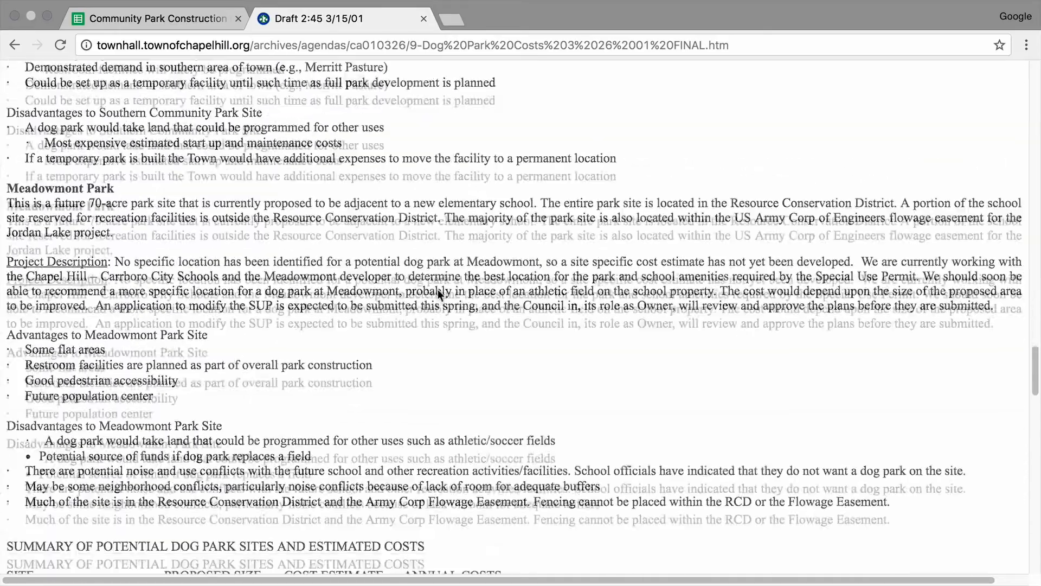
scroll(down, 3)
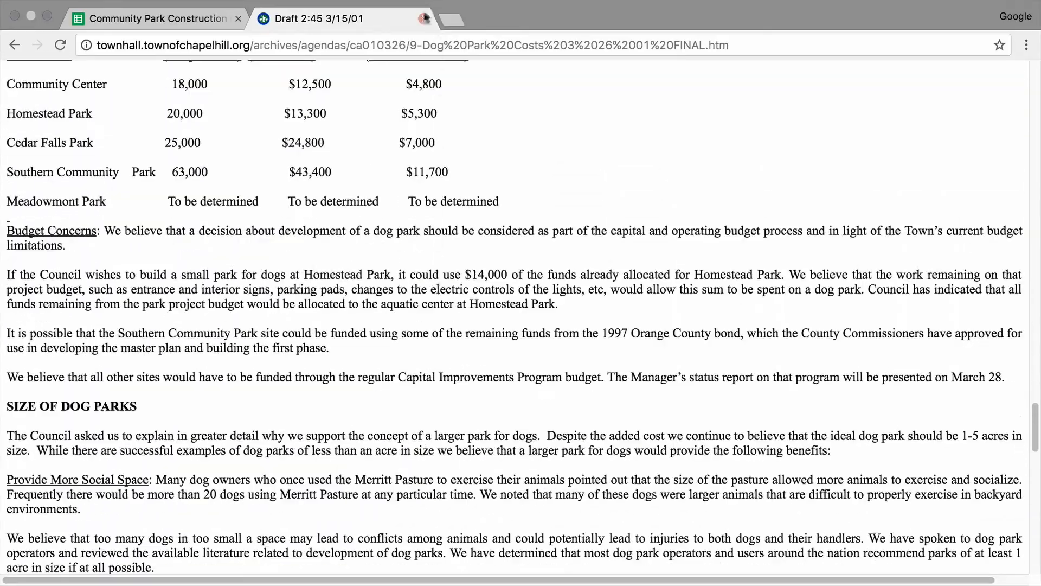
click(157, 18)
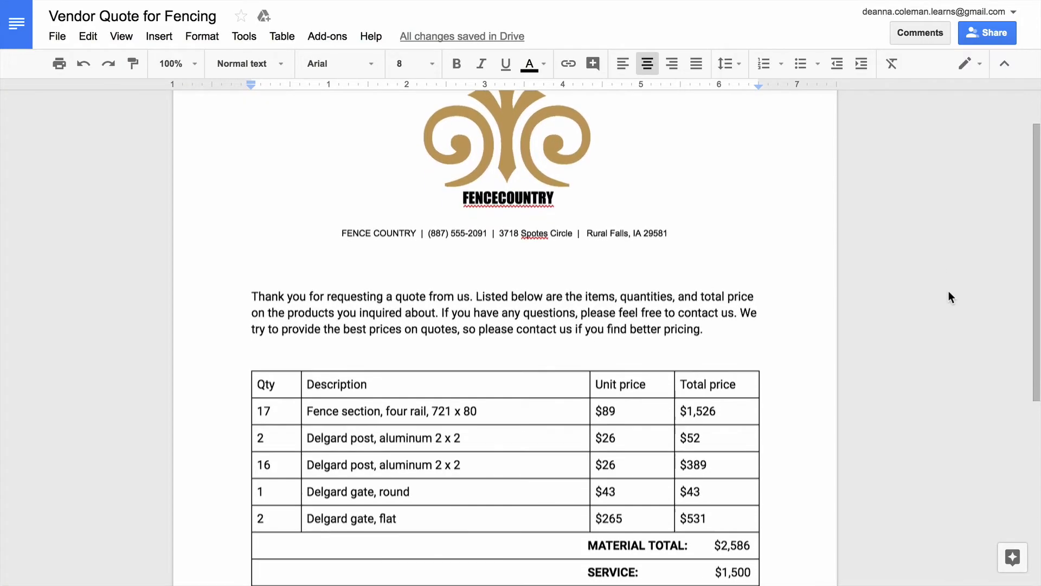
Scroll the fencing vendor quote down to its $4,086 TOTAL row
scroll(down, 3)
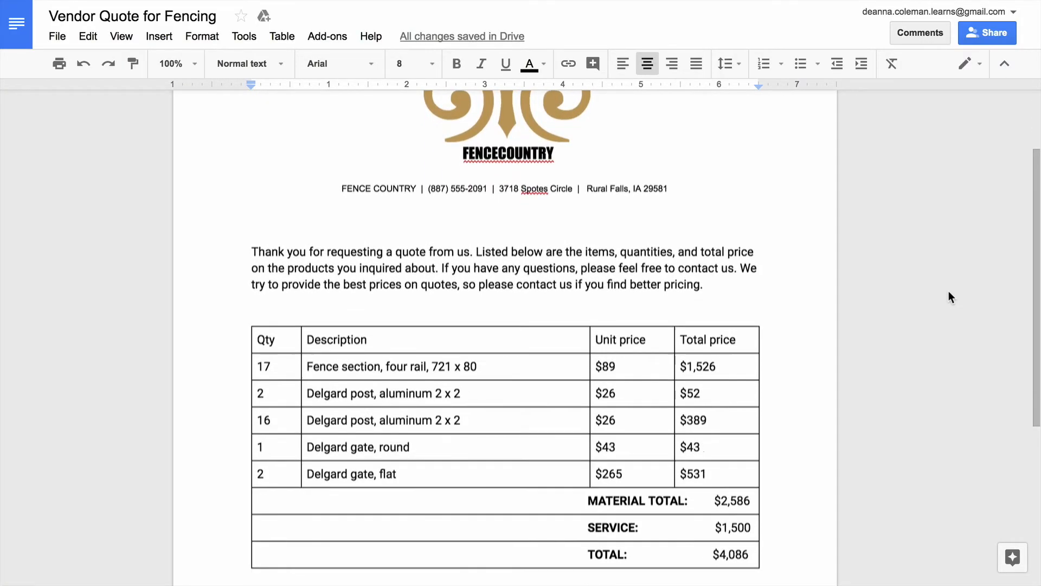
scroll(down, 3)
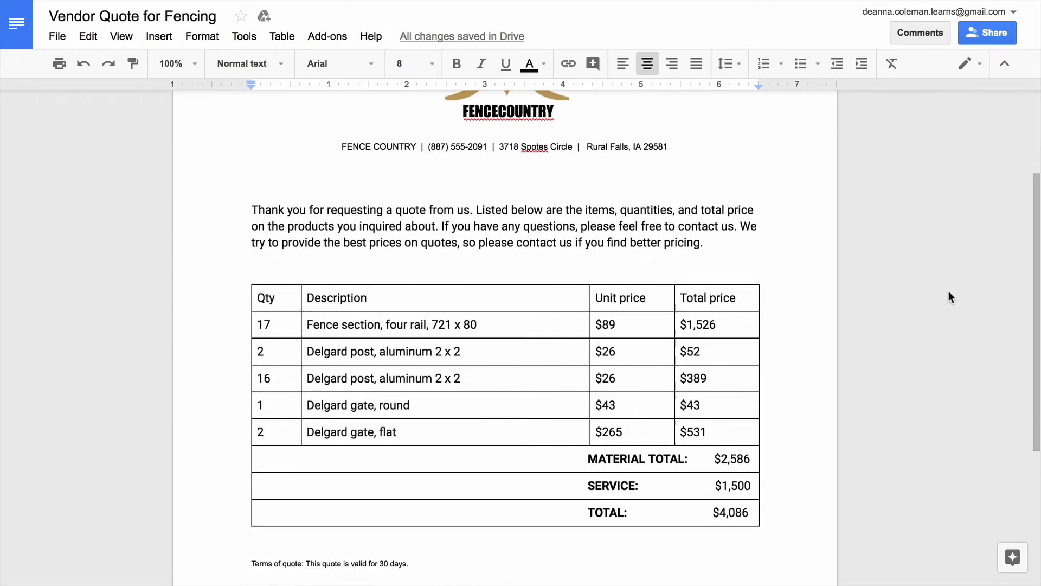
scroll(down, 3)
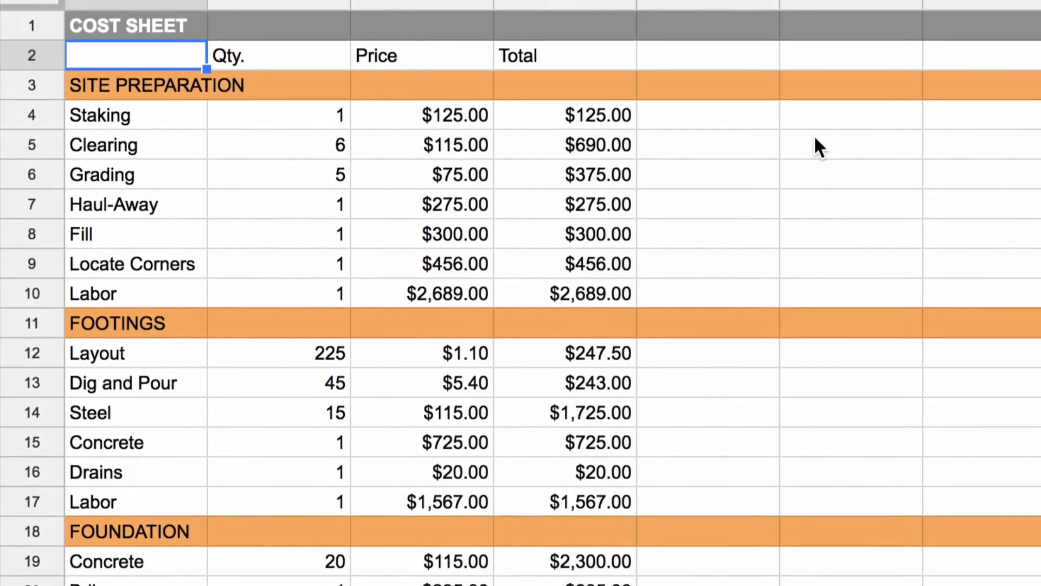
Scroll through the Site Preparation and Footings sections of the cost sheet
scroll(down, 3)
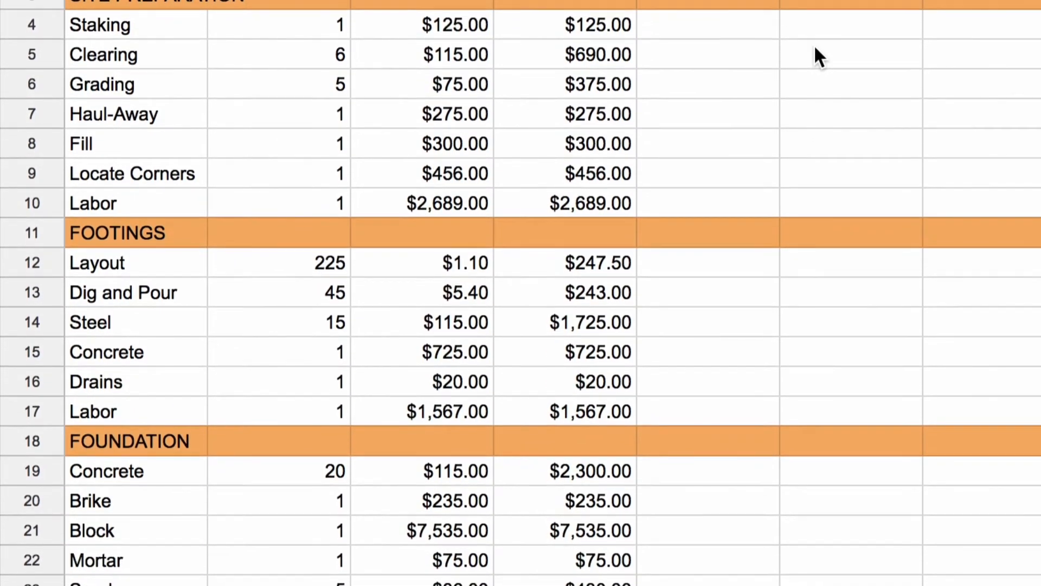
scroll(down, 3)
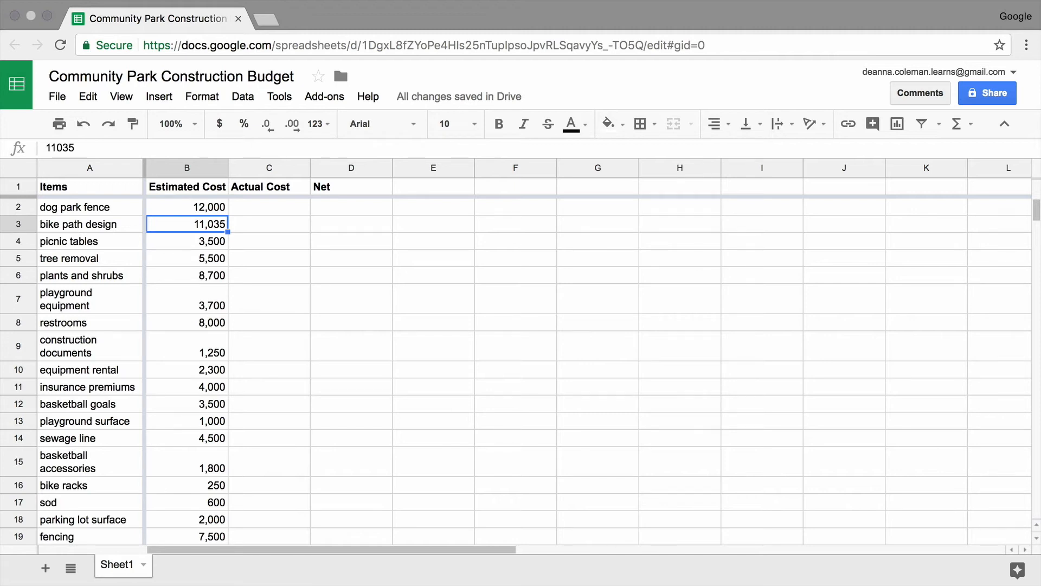
mouse_move(308, 258)
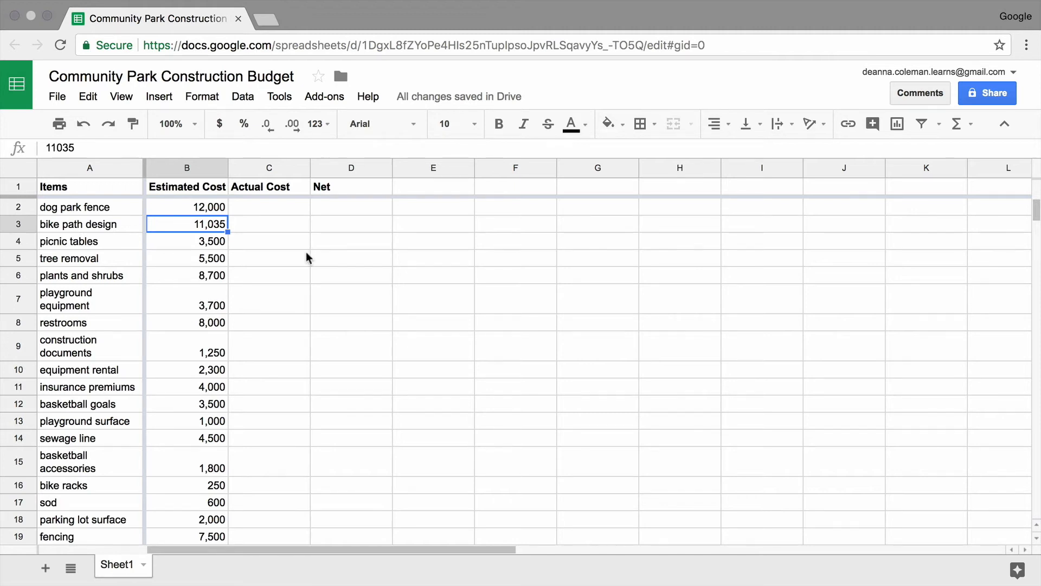
Select the Estimated Cost values in column B, from the dog park fence down through fencing
click(187, 206)
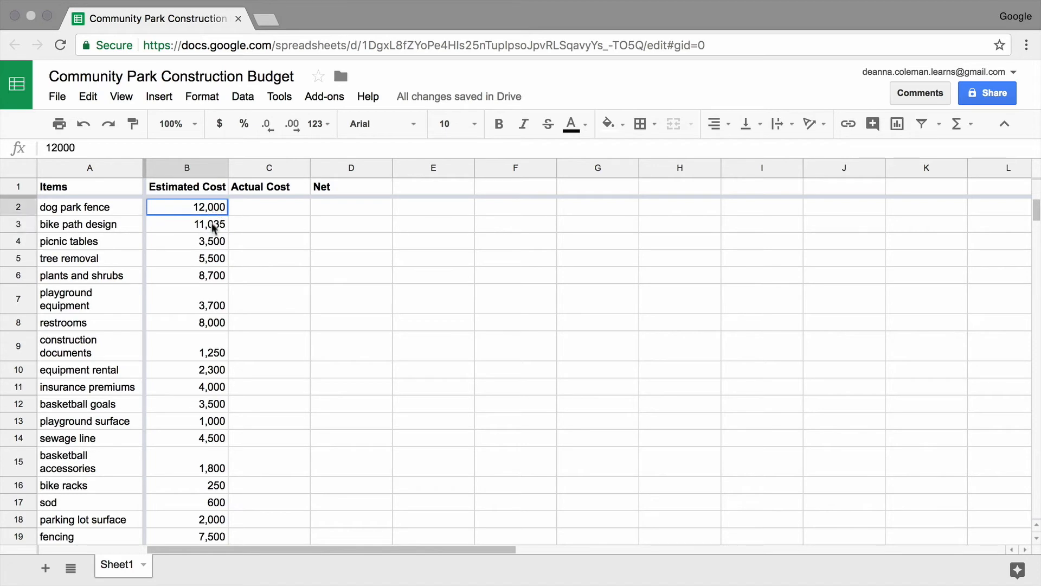
drag(186, 206, 187, 535)
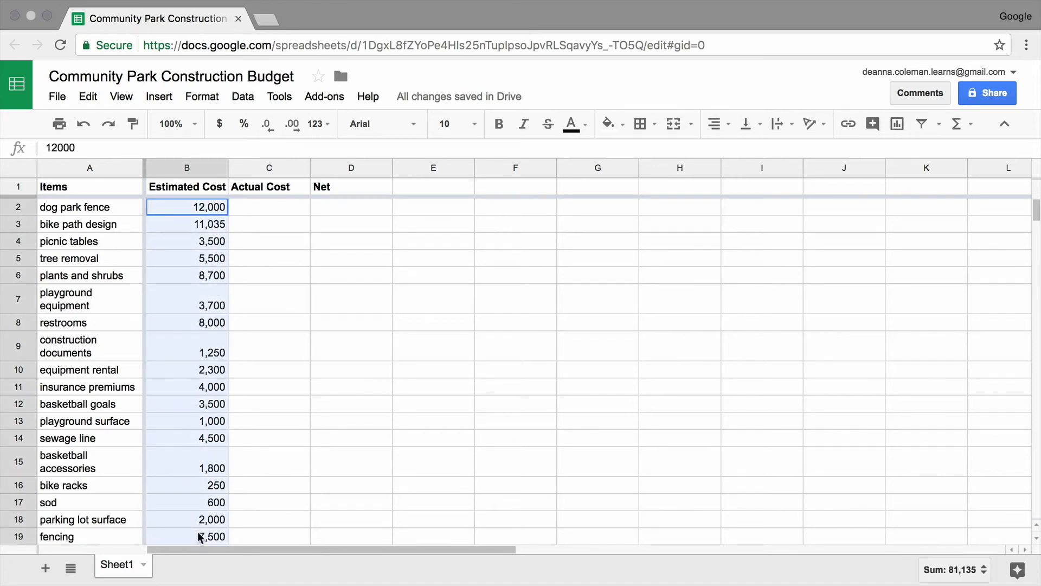
scroll(down, 3)
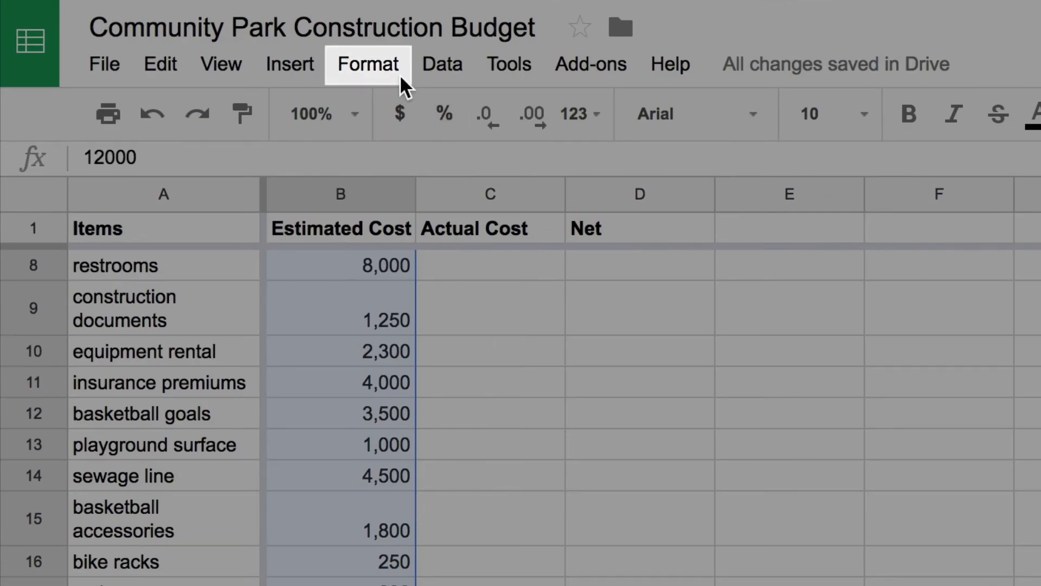
Apply Currency format to the selected costs, e.g. $12,000.00
click(367, 64)
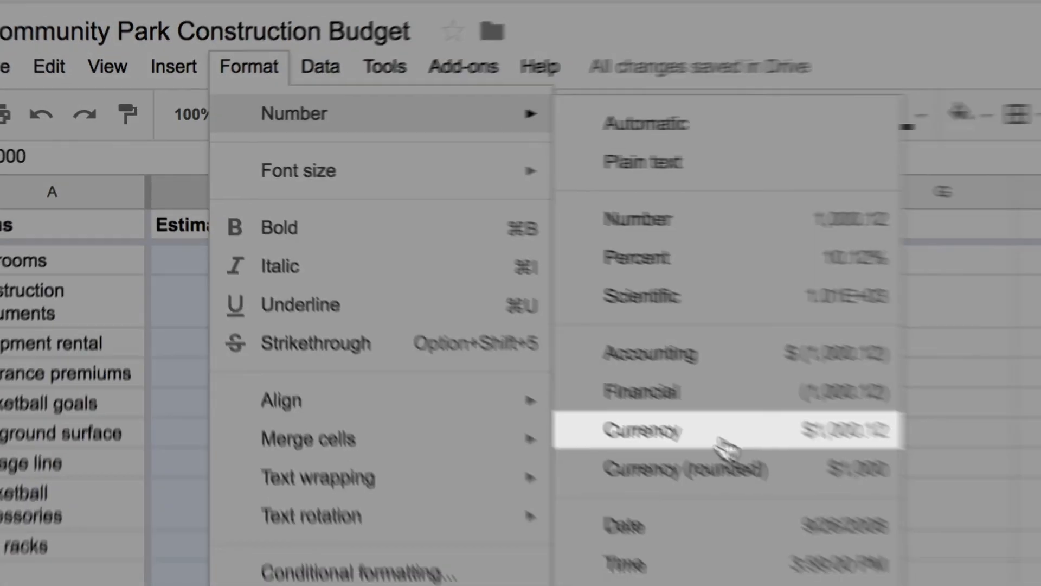
click(654, 431)
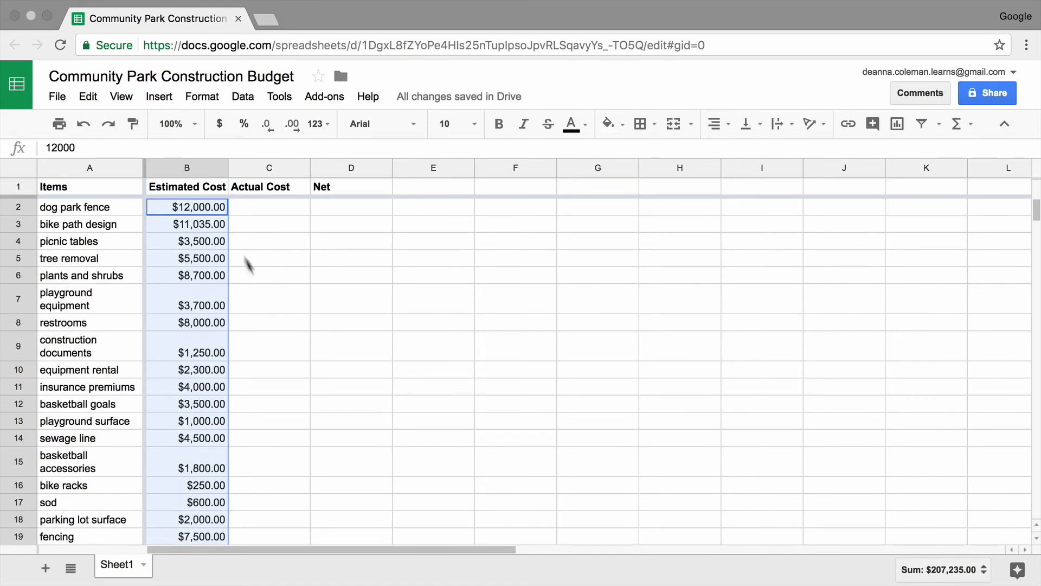